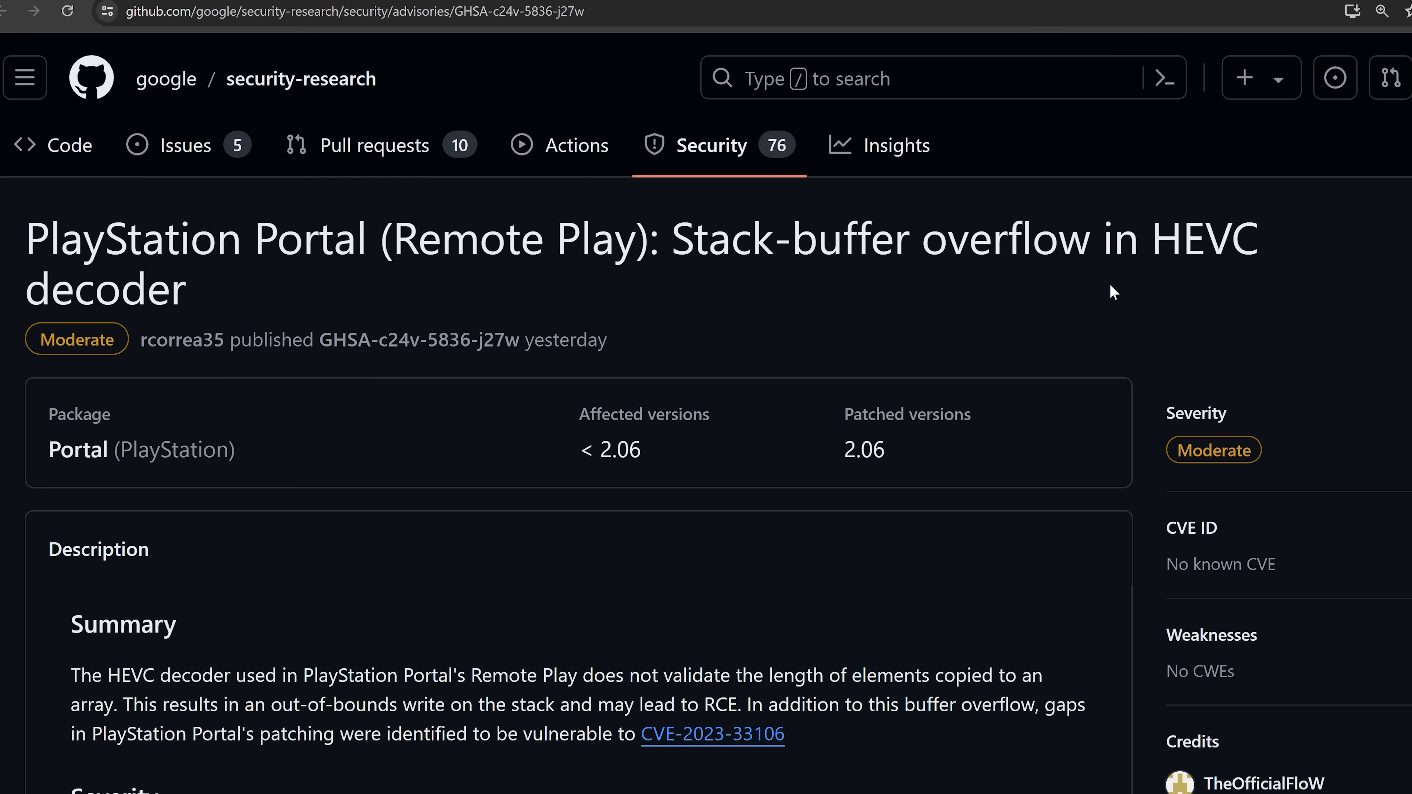
pyautogui.moveTo(1097, 293)
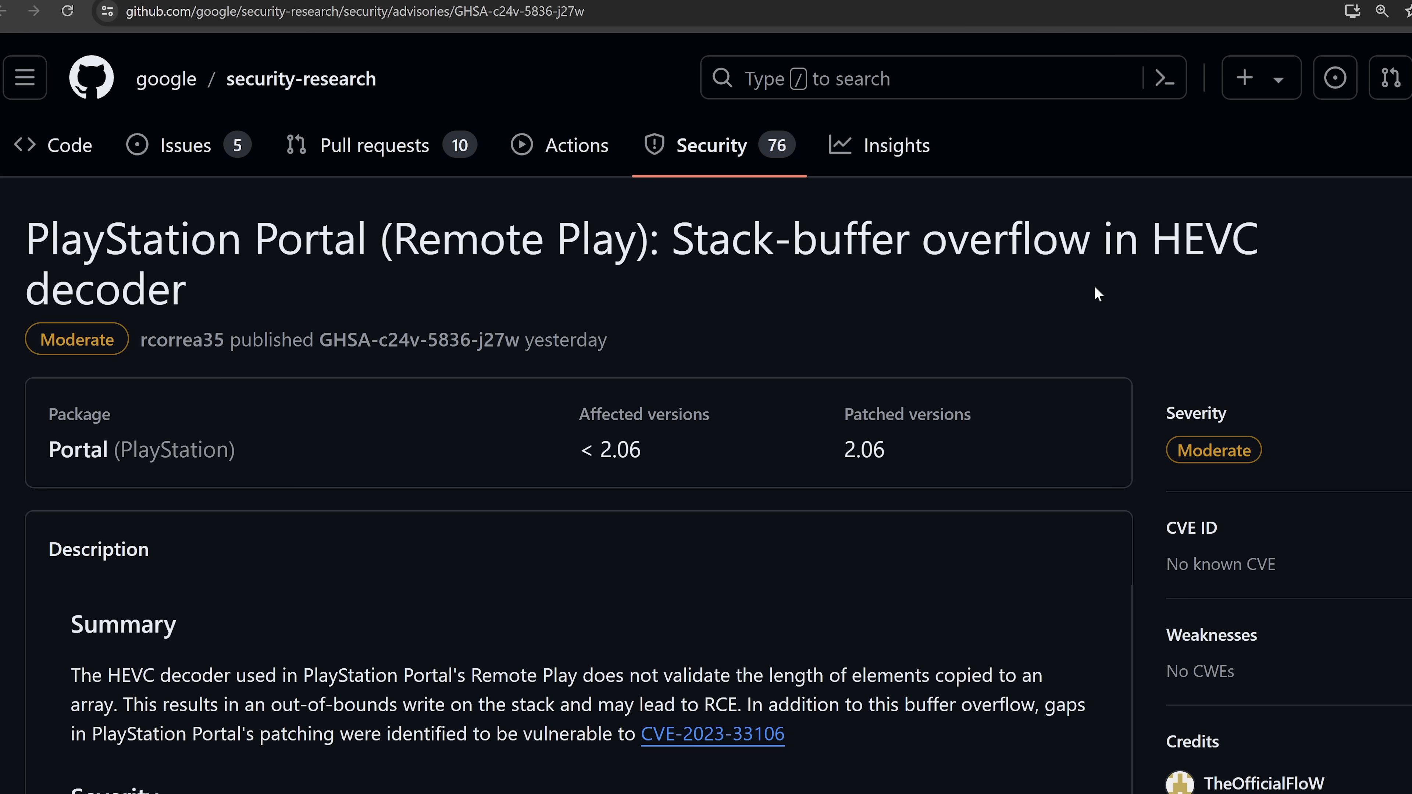
pyautogui.moveTo(1115, 302)
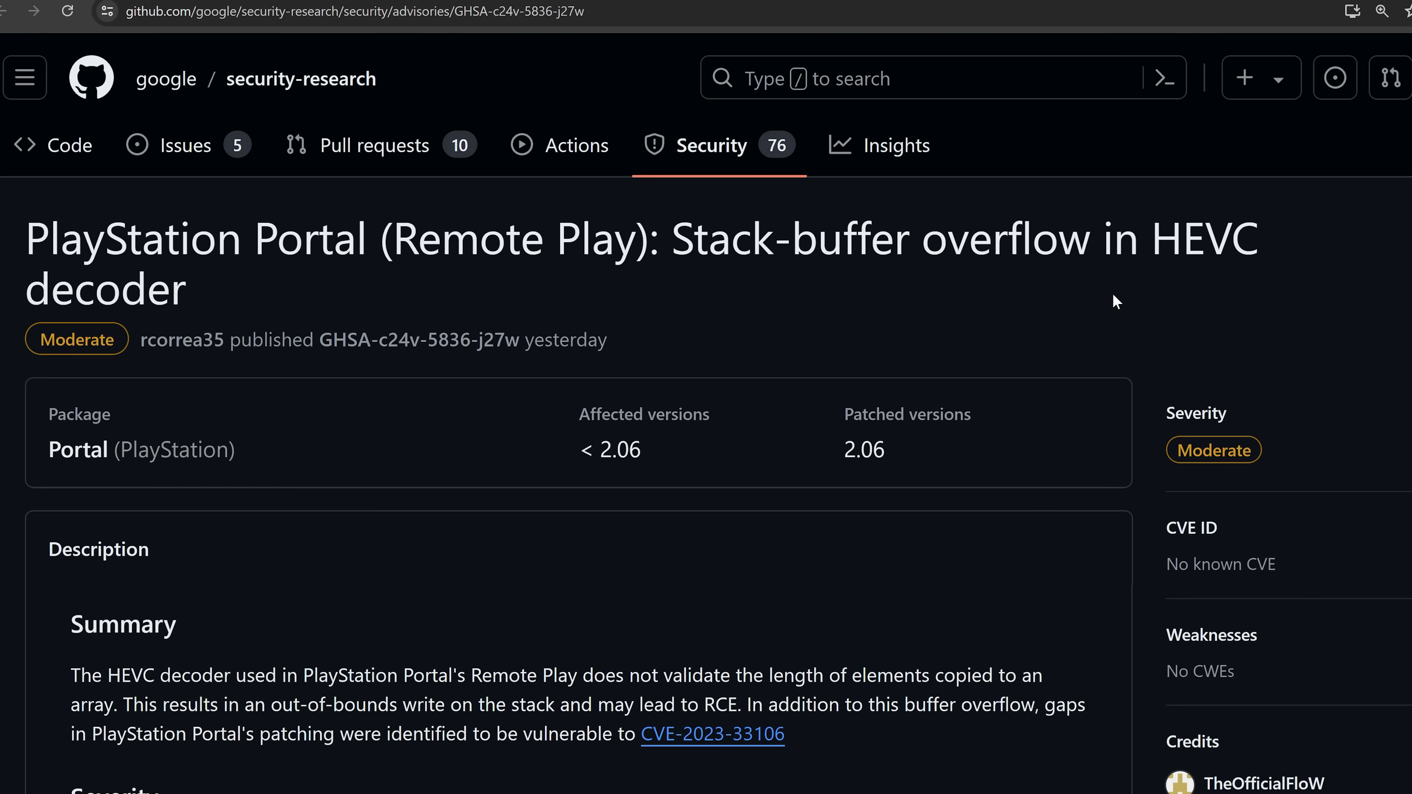
# Reach Device Information under Settings > System > System Software to see the Portal's firmware version
pyautogui.scroll(-3)
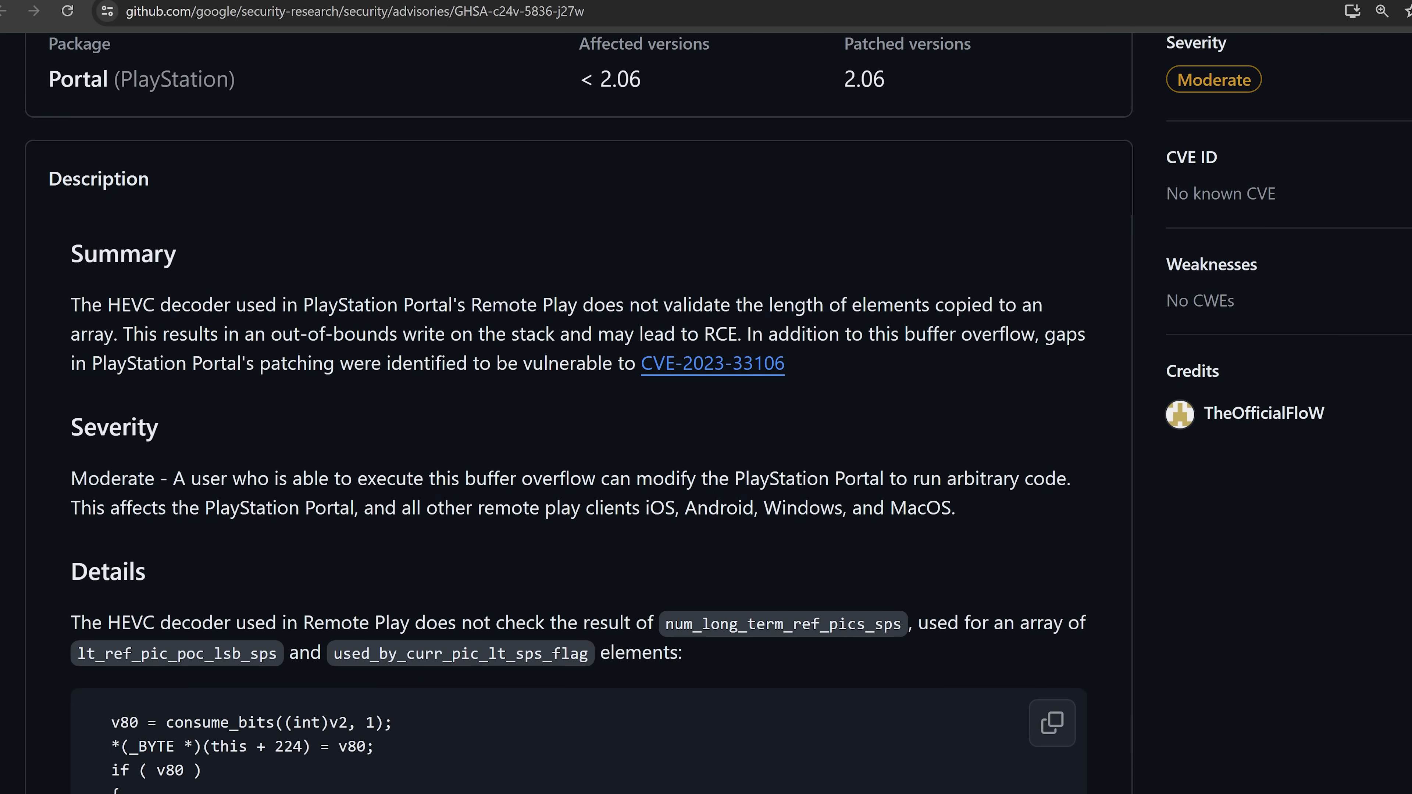
pyautogui.moveTo(966, 389)
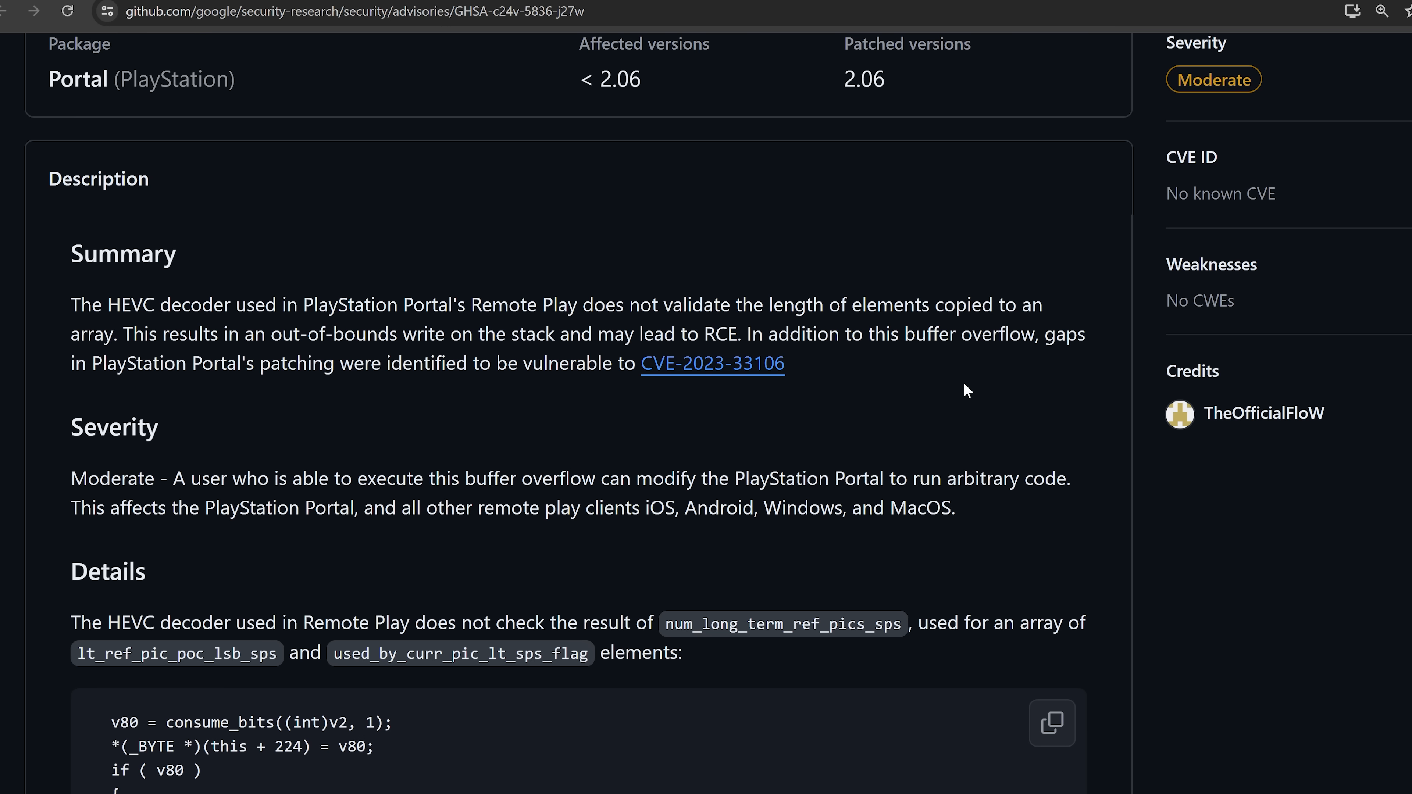
pyautogui.moveTo(930, 391)
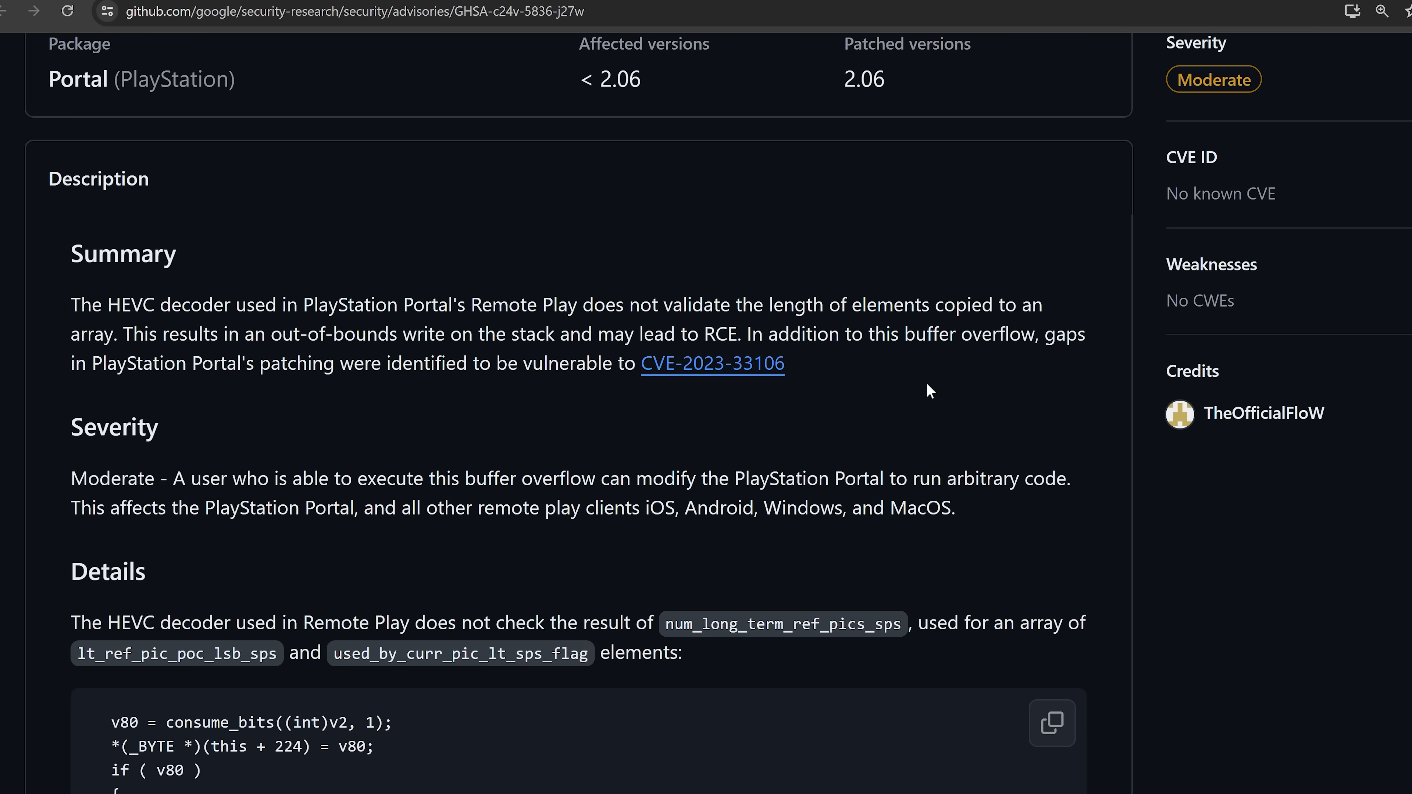
pyautogui.scroll(-3)
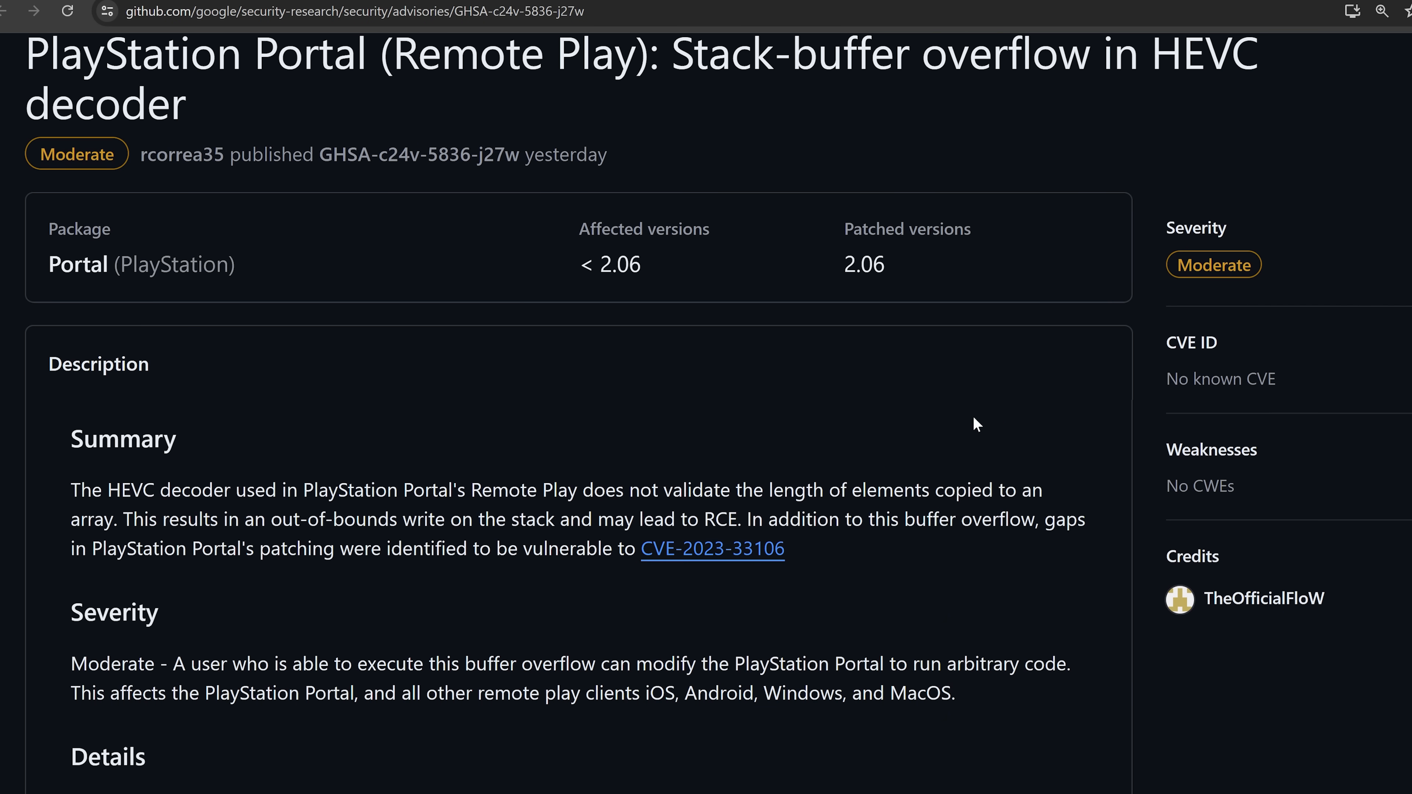
pyautogui.moveTo(830, 367)
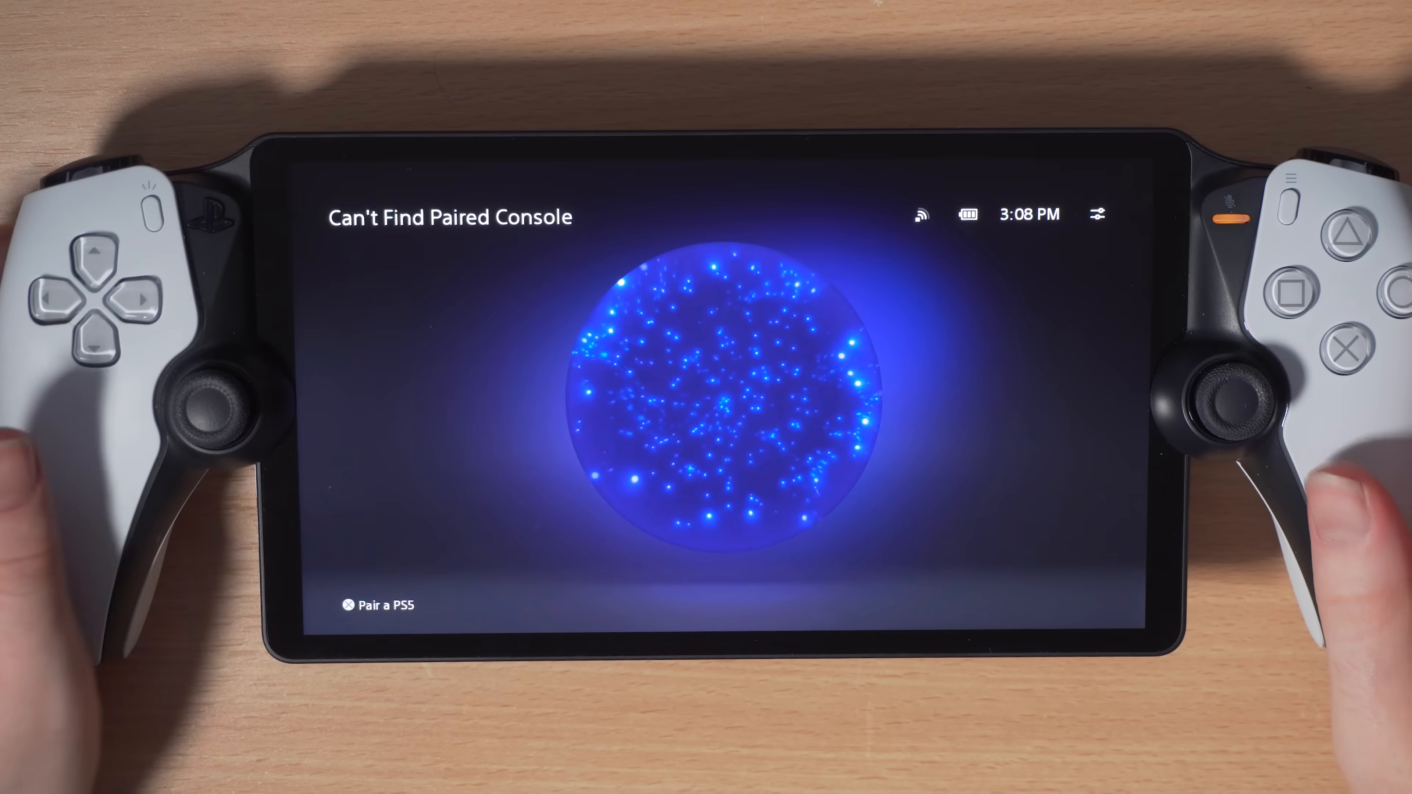
pyautogui.click(1096, 214)
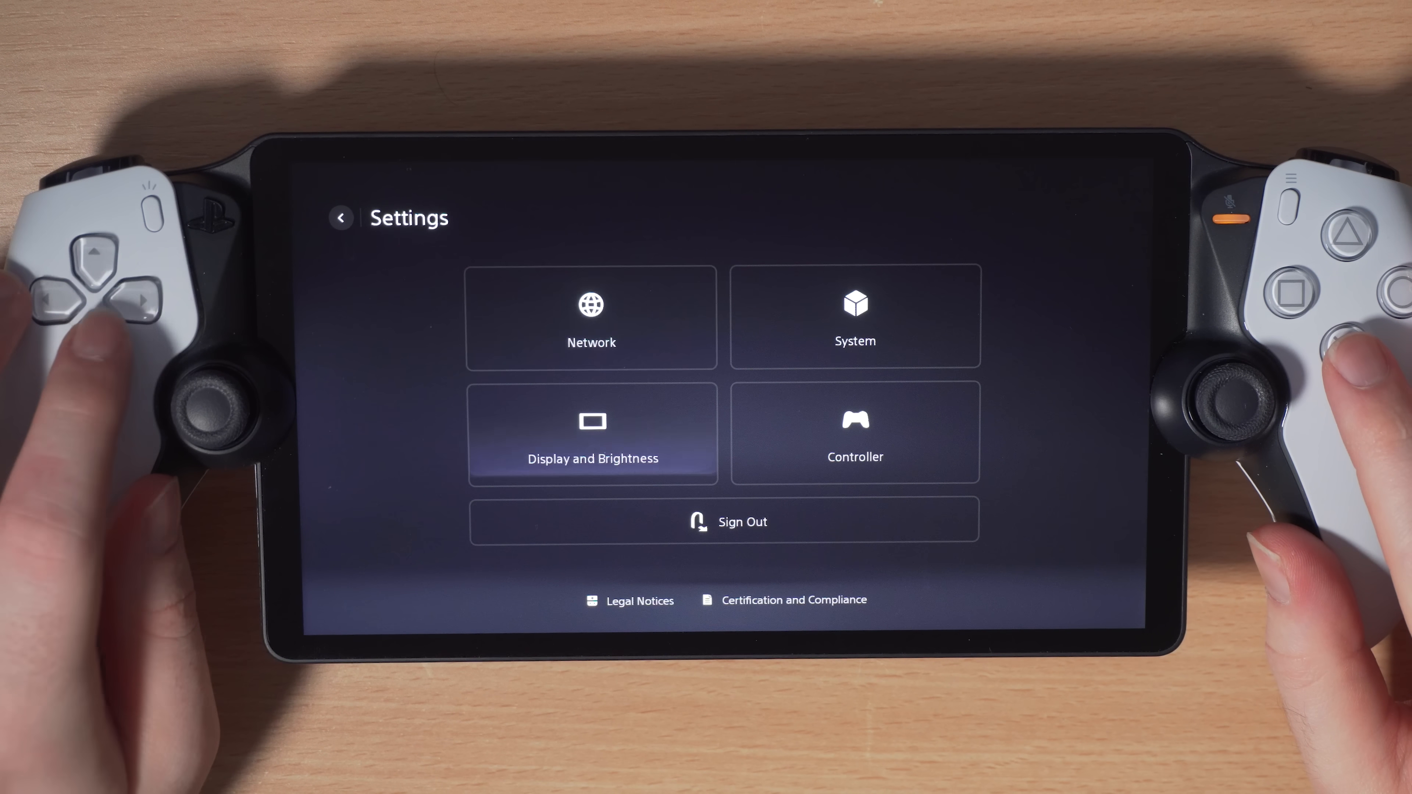
pyautogui.click(853, 317)
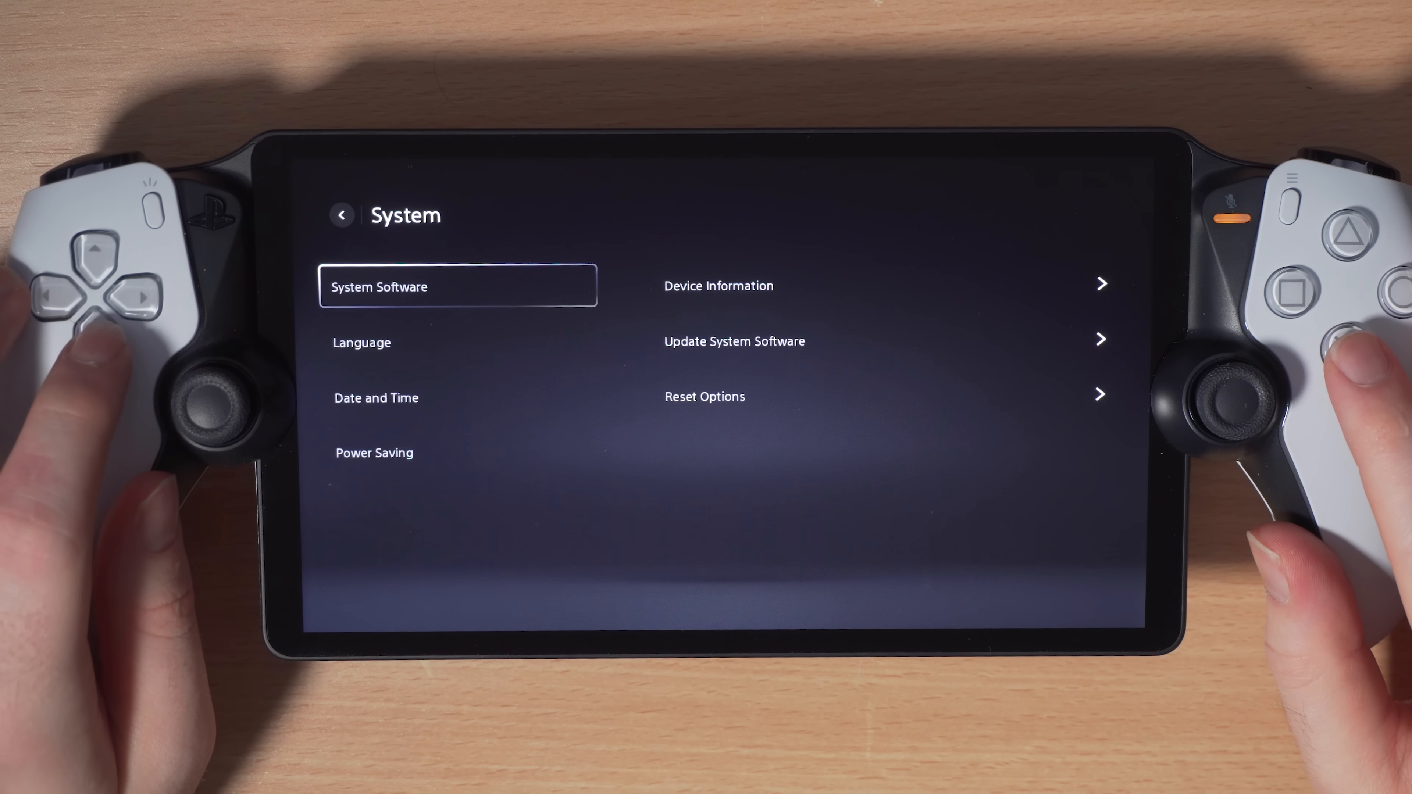
pyautogui.press('right')
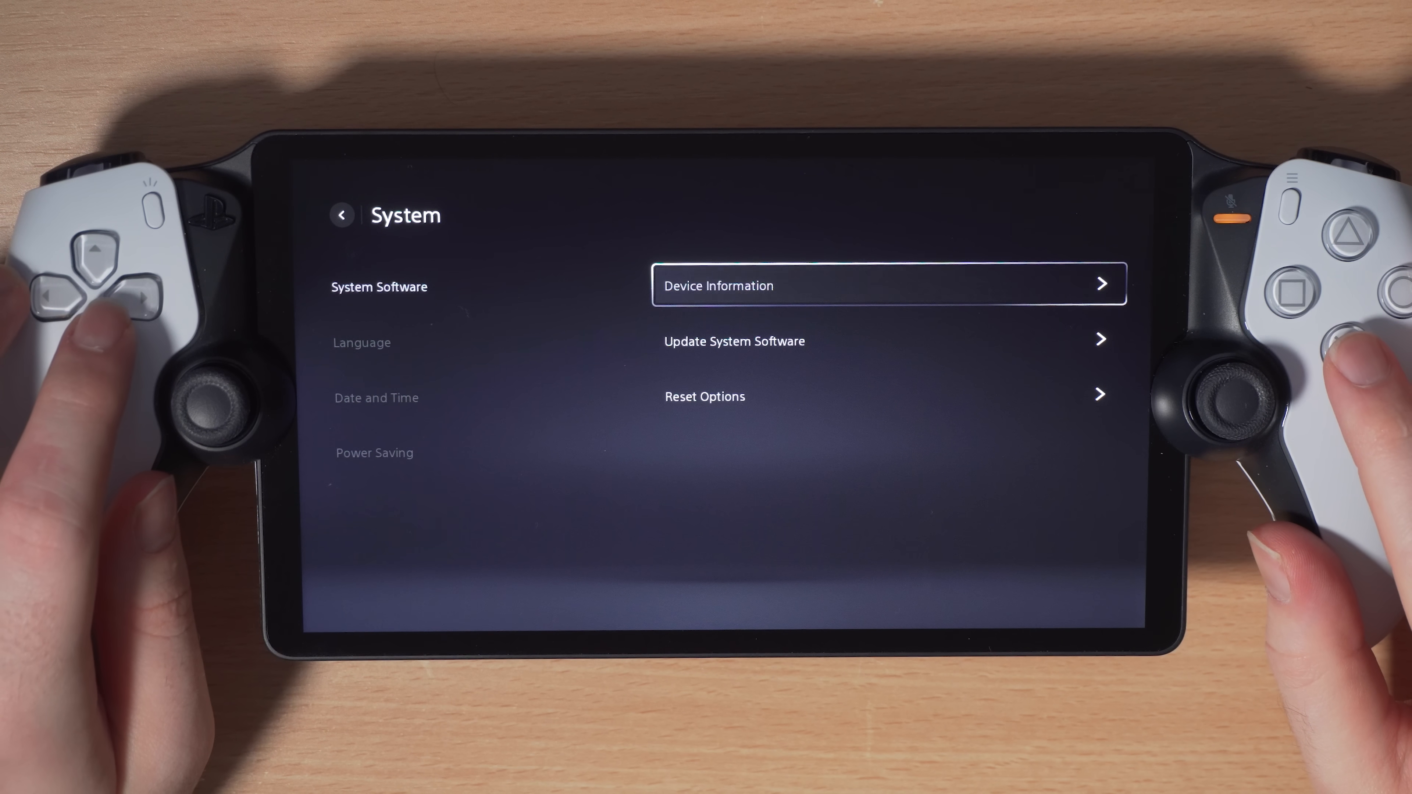
pyautogui.click(888, 284)
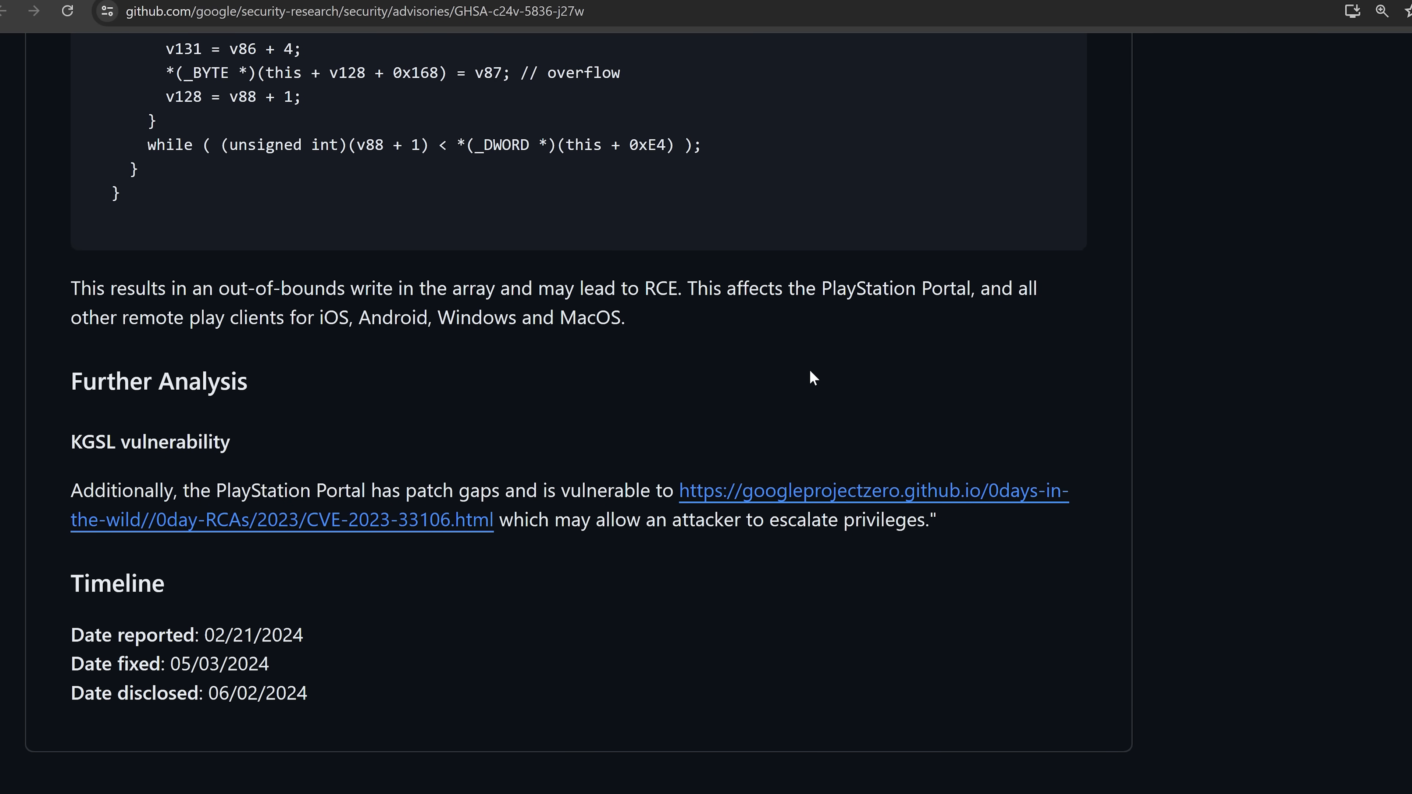
pyautogui.scroll(-3)
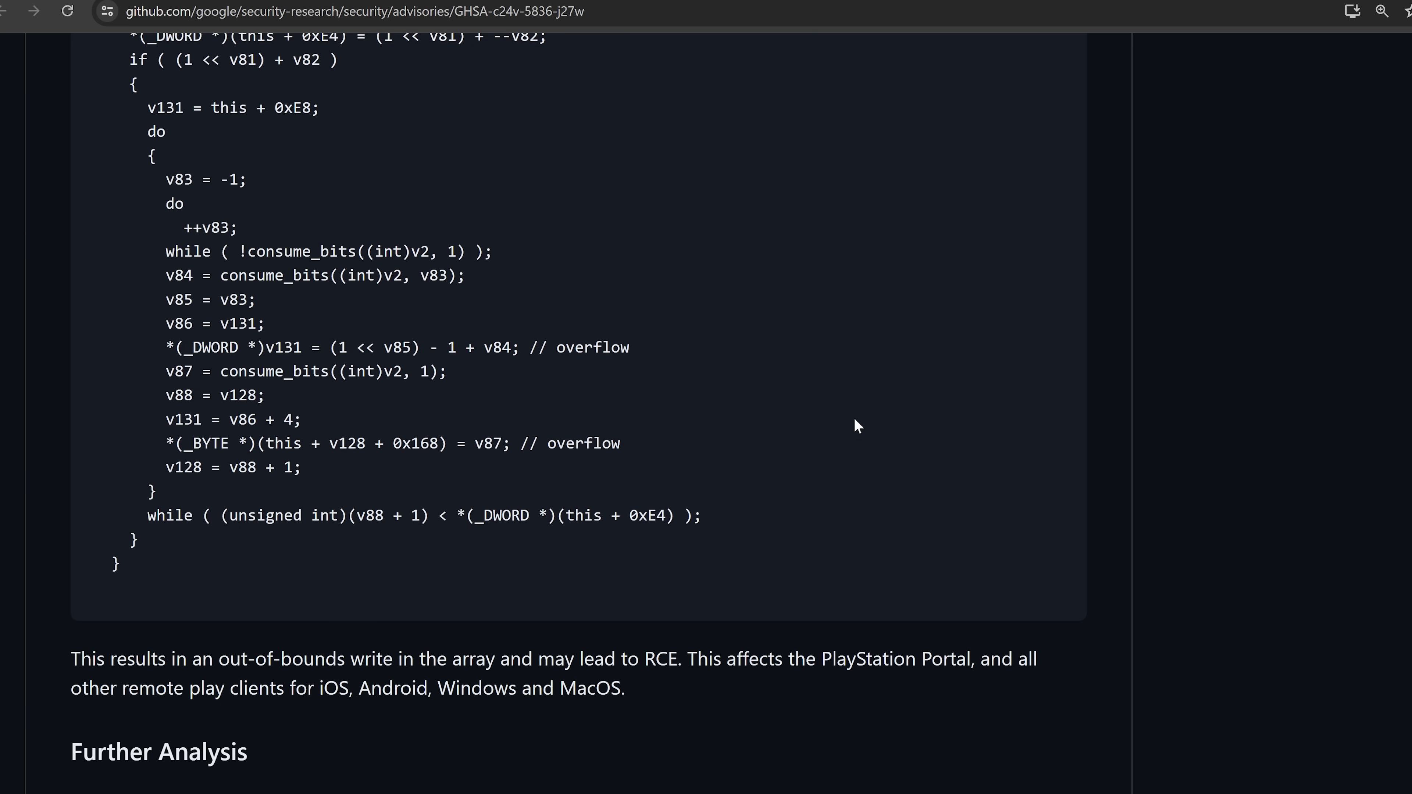
pyautogui.scroll(-3)
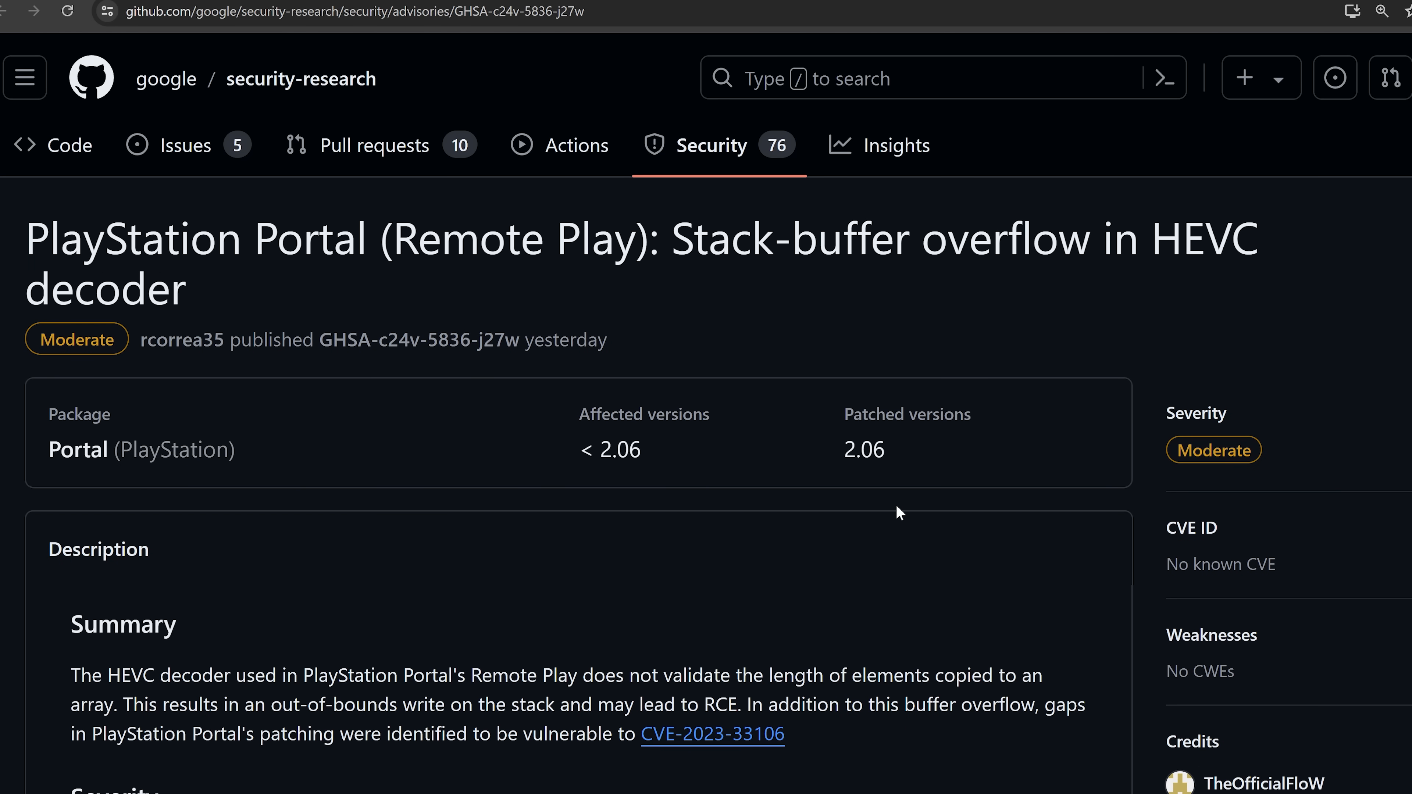
pyautogui.moveTo(808, 357)
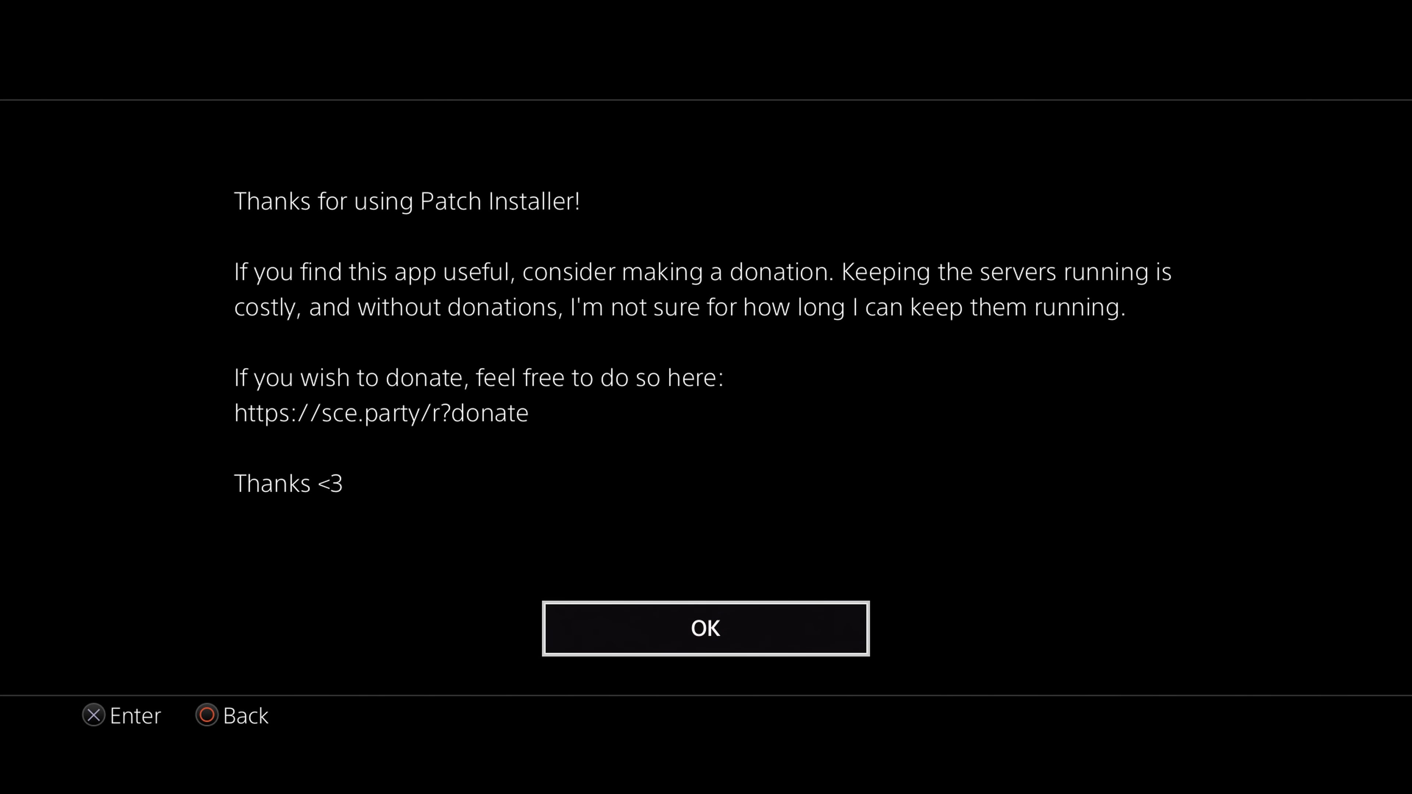
# Dismiss the donation thanks notice and show the DAYS GONE patch list (01.50 to 01.81)
pyautogui.click(705, 627)
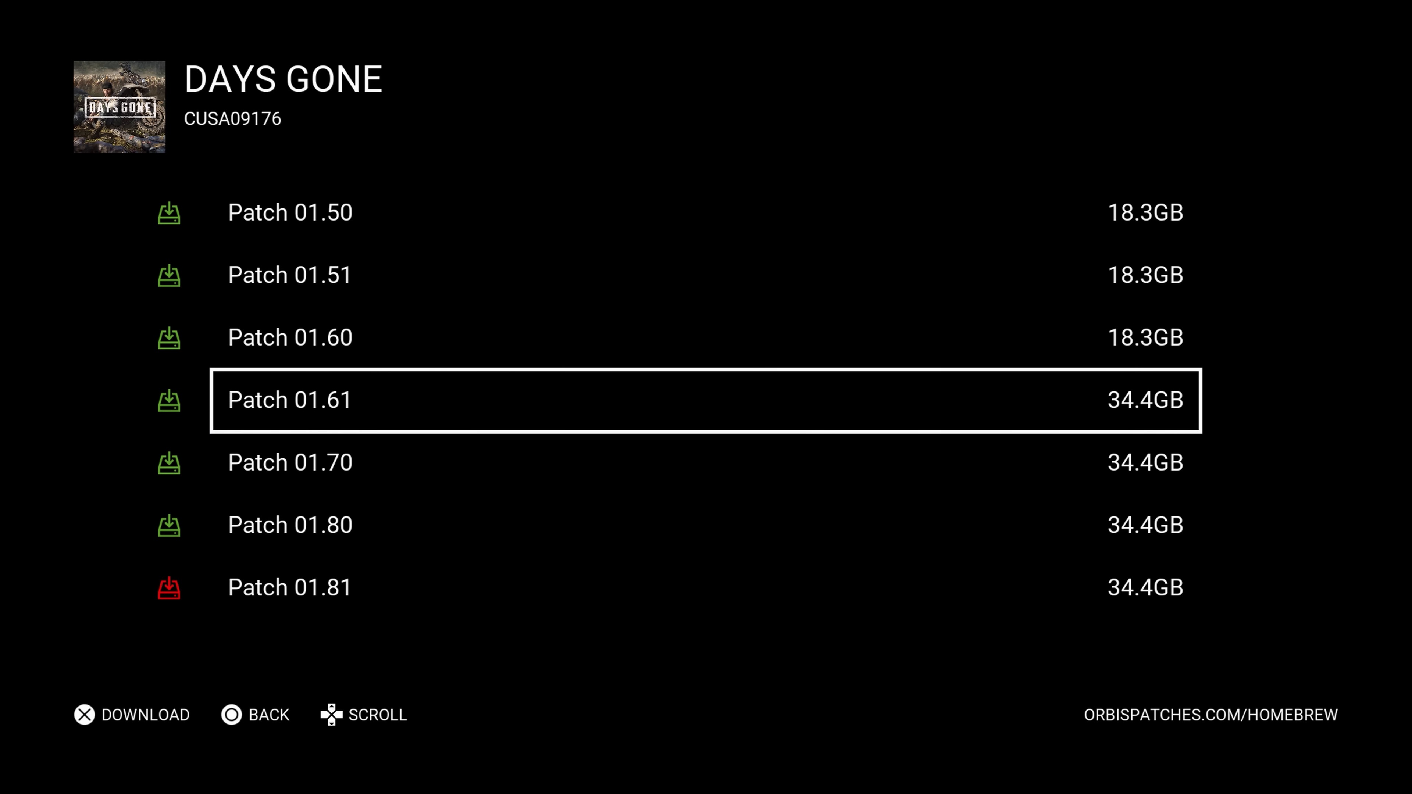
pyautogui.scroll(-3)
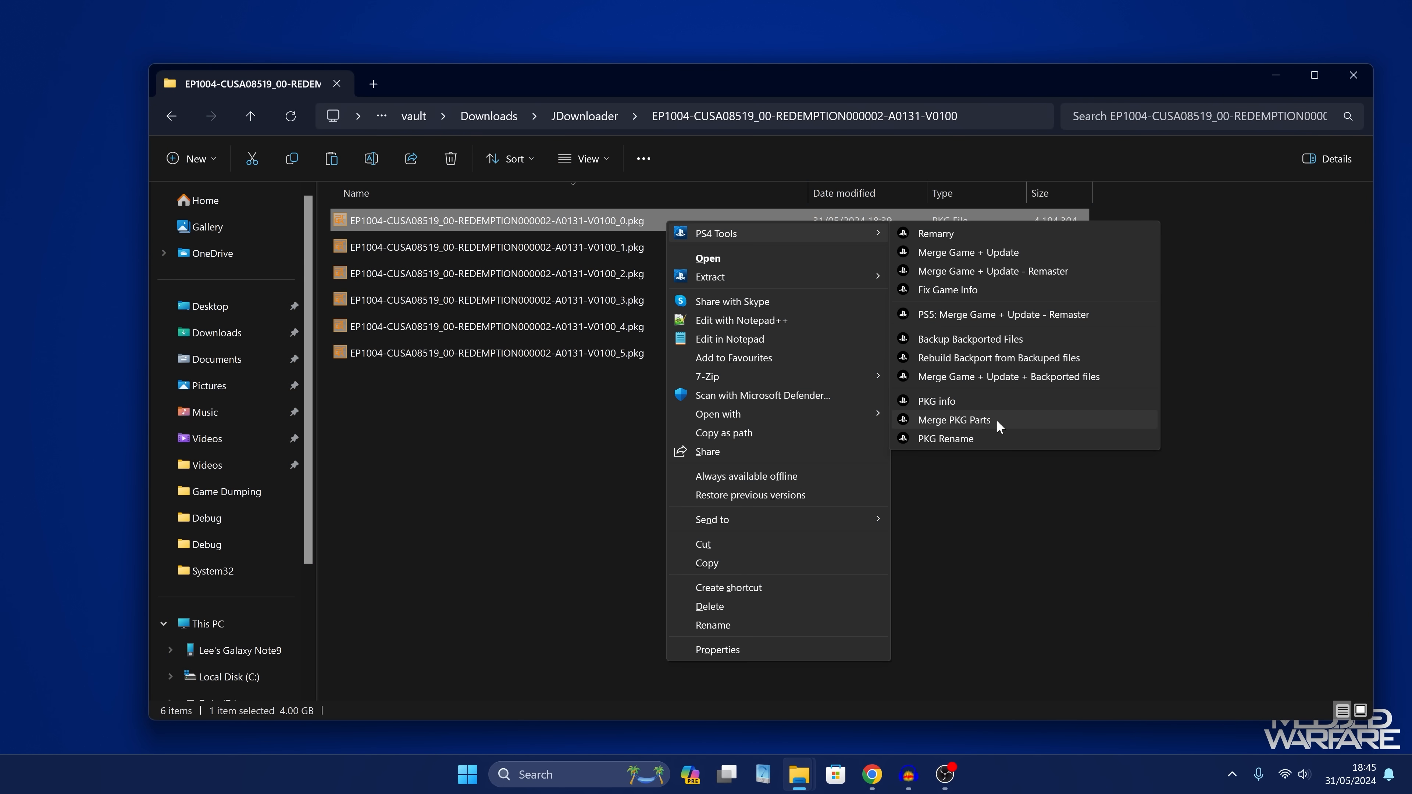
# Merge the six split _0.pkg update parts into one package via PS4 Tools > Merge PKG Parts
pyautogui.click(953, 420)
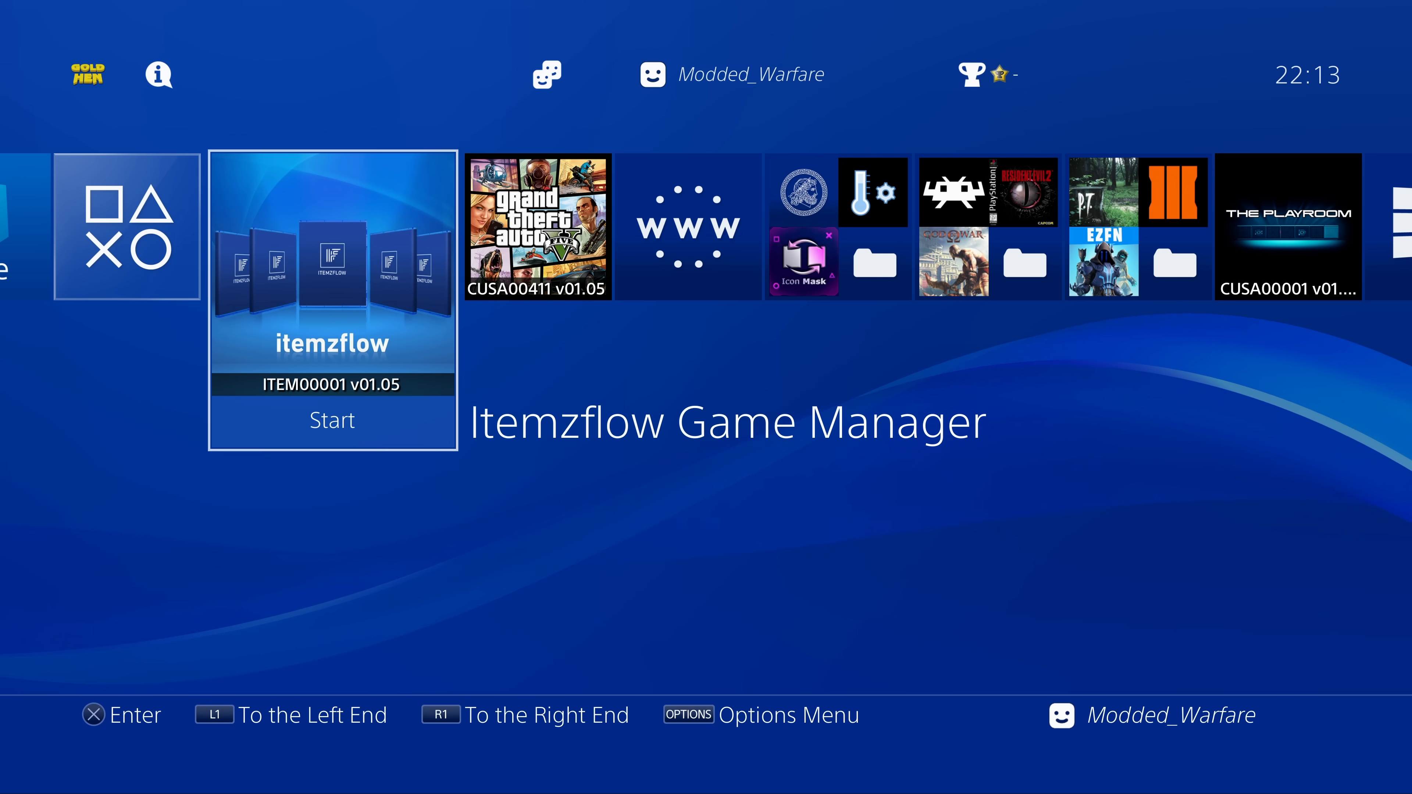
# Launch Itemzflow and bring up the retail game updates options for Grand Theft Auto V (v01.05)
pyautogui.click(331, 420)
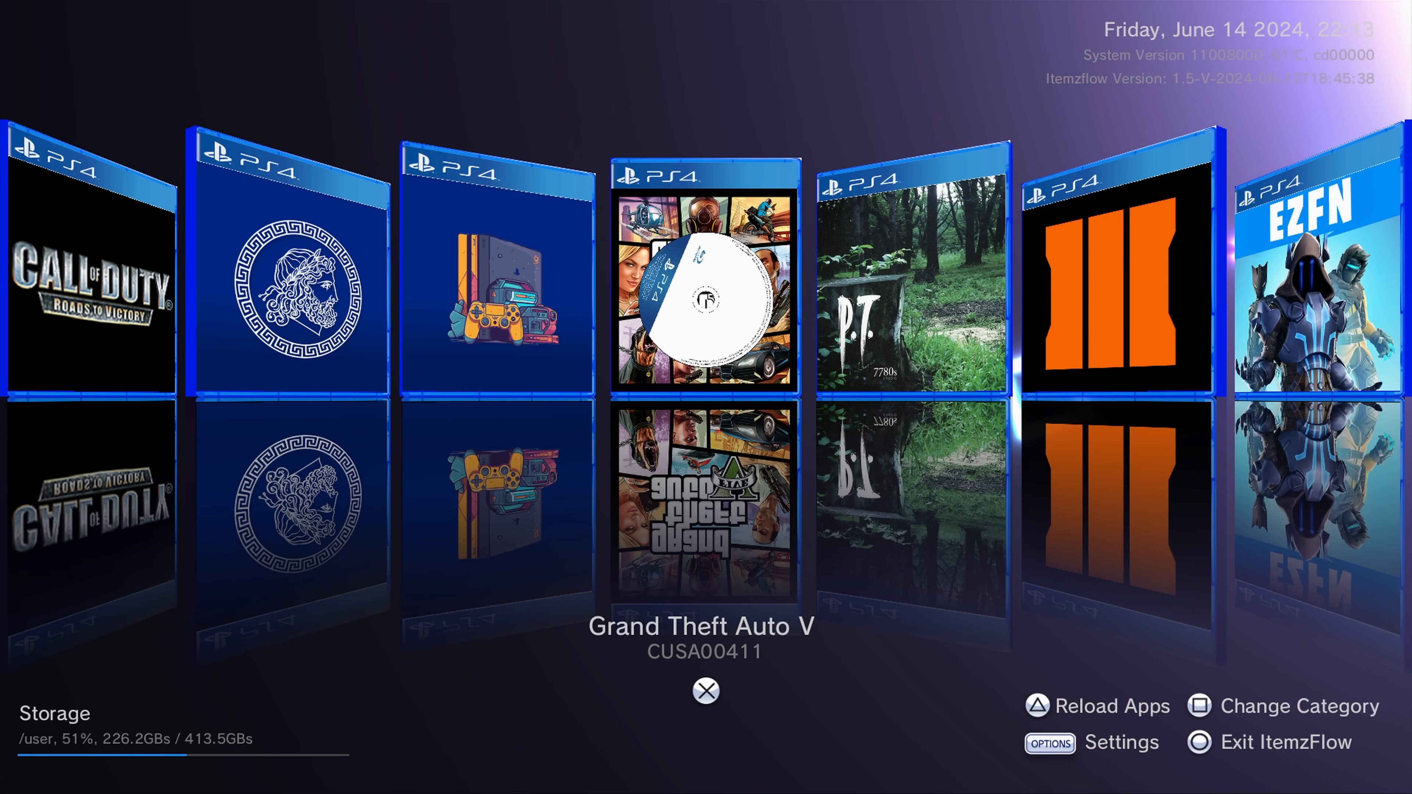
pyautogui.click(705, 691)
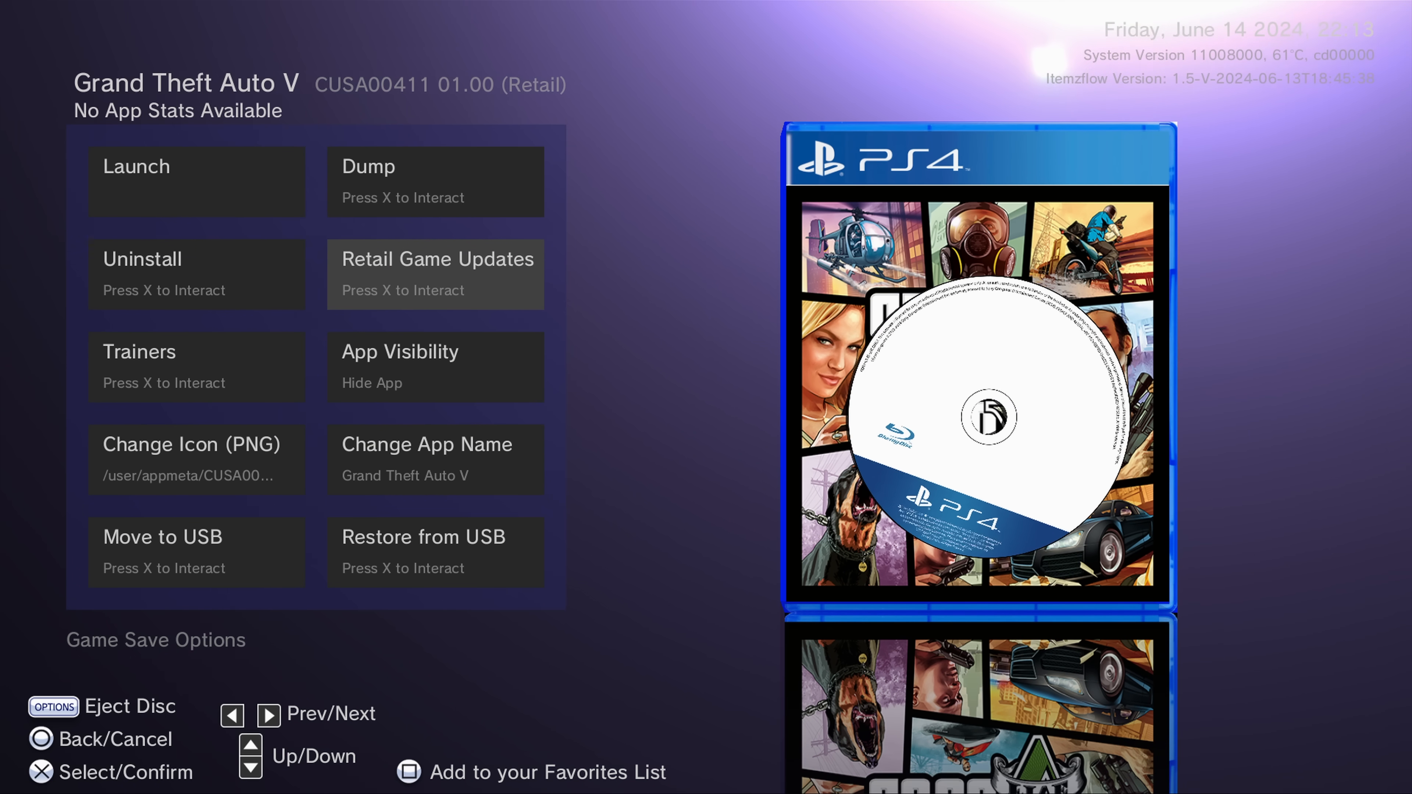
pyautogui.click(435, 275)
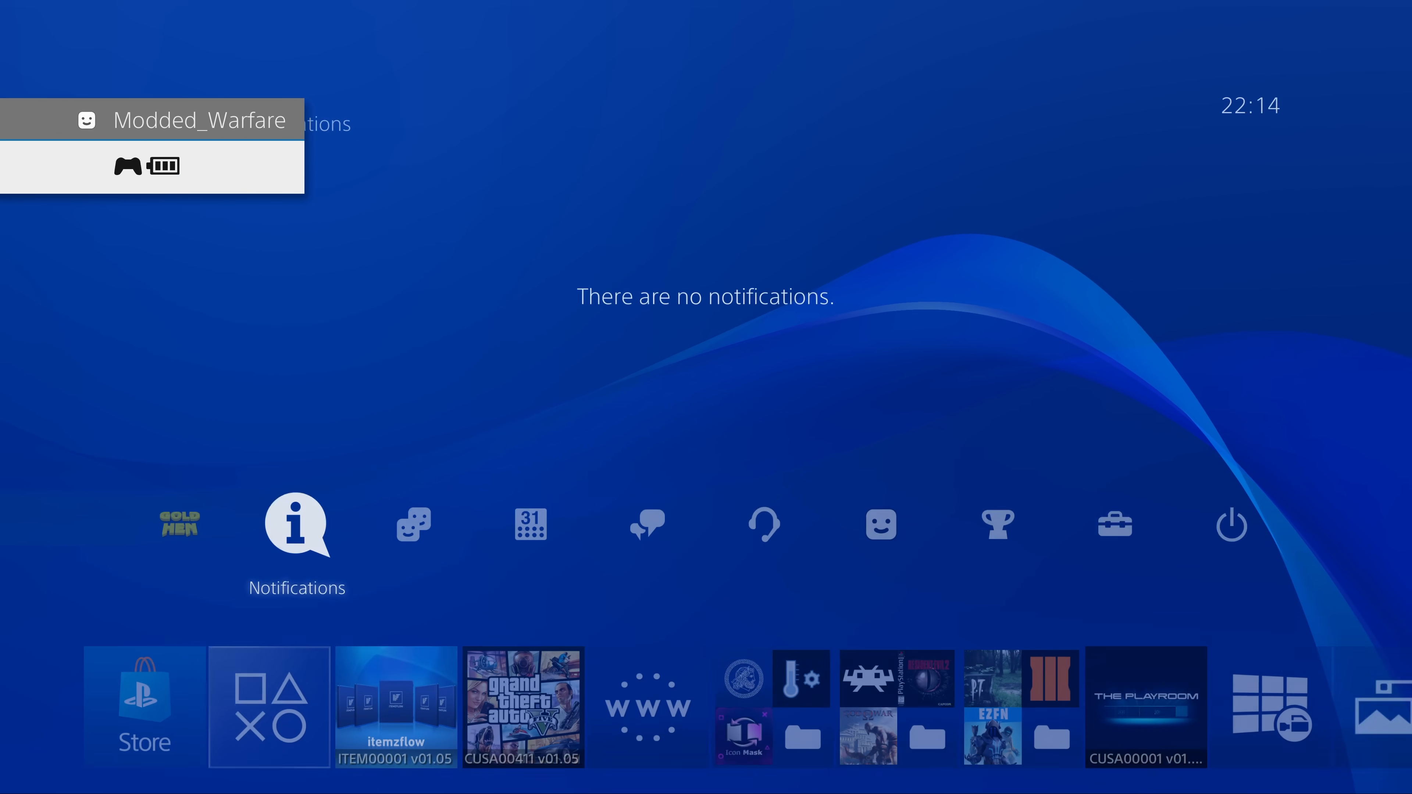
pyautogui.click(297, 525)
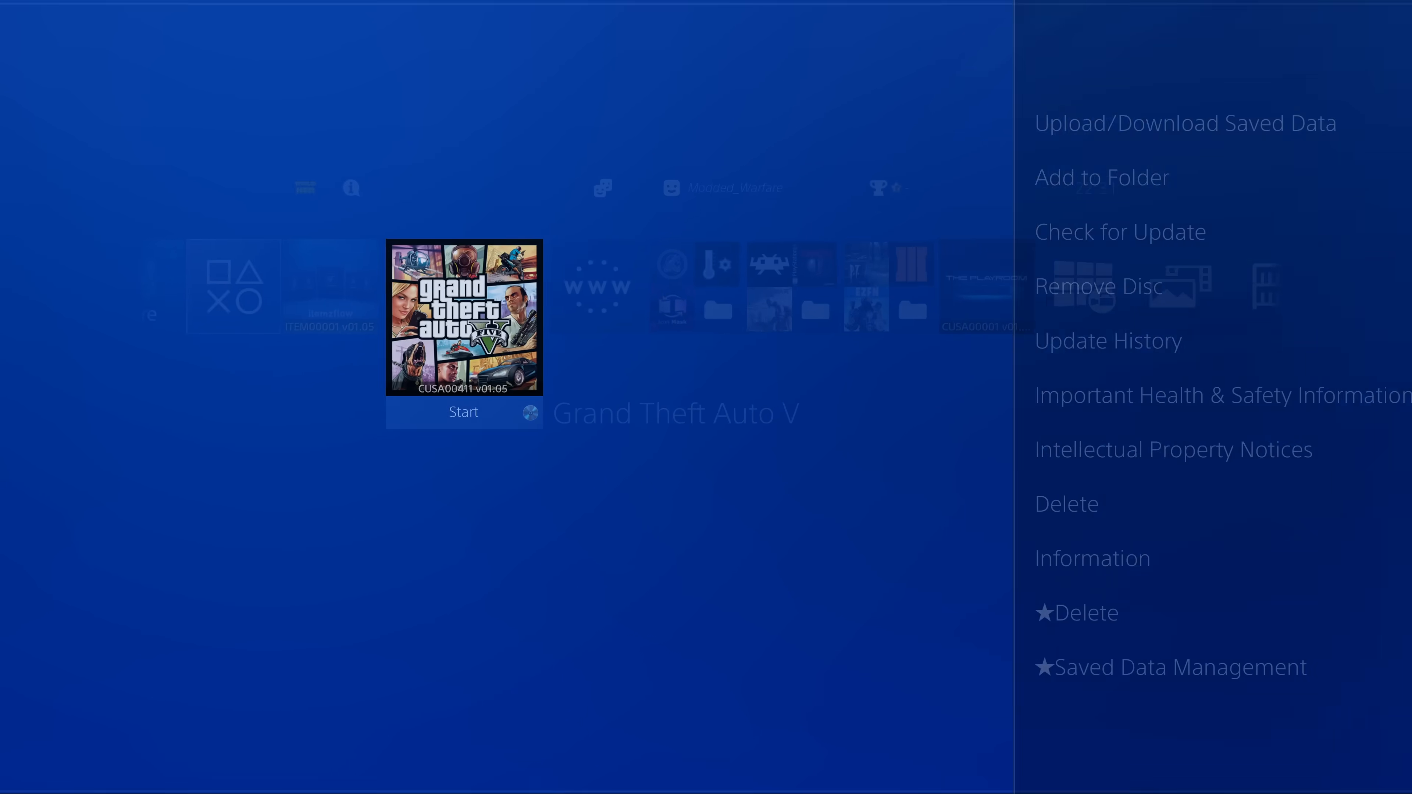
# Leave the options menu and focus the GTA V tile, now showing version 01.48
pyautogui.click(1091, 558)
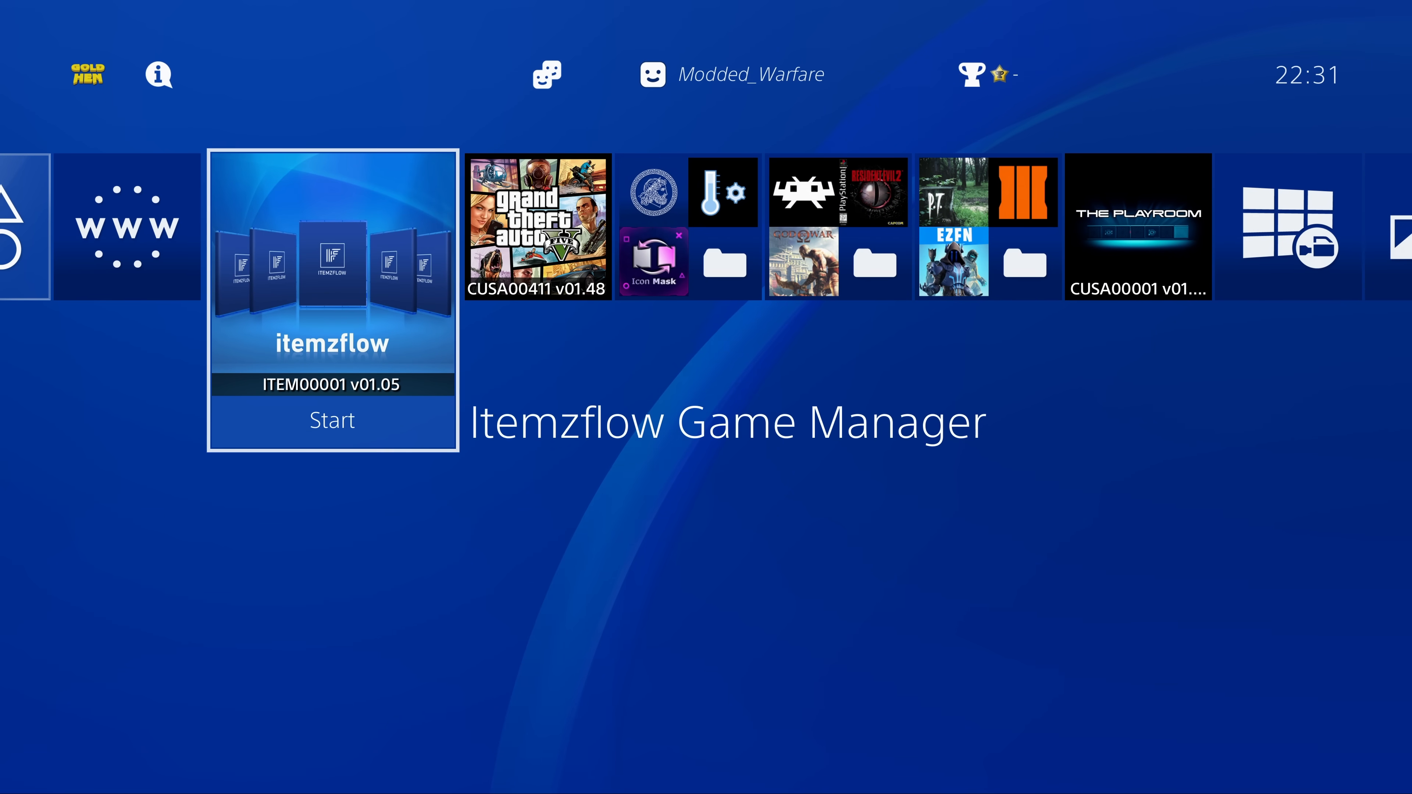
pyautogui.press('right')
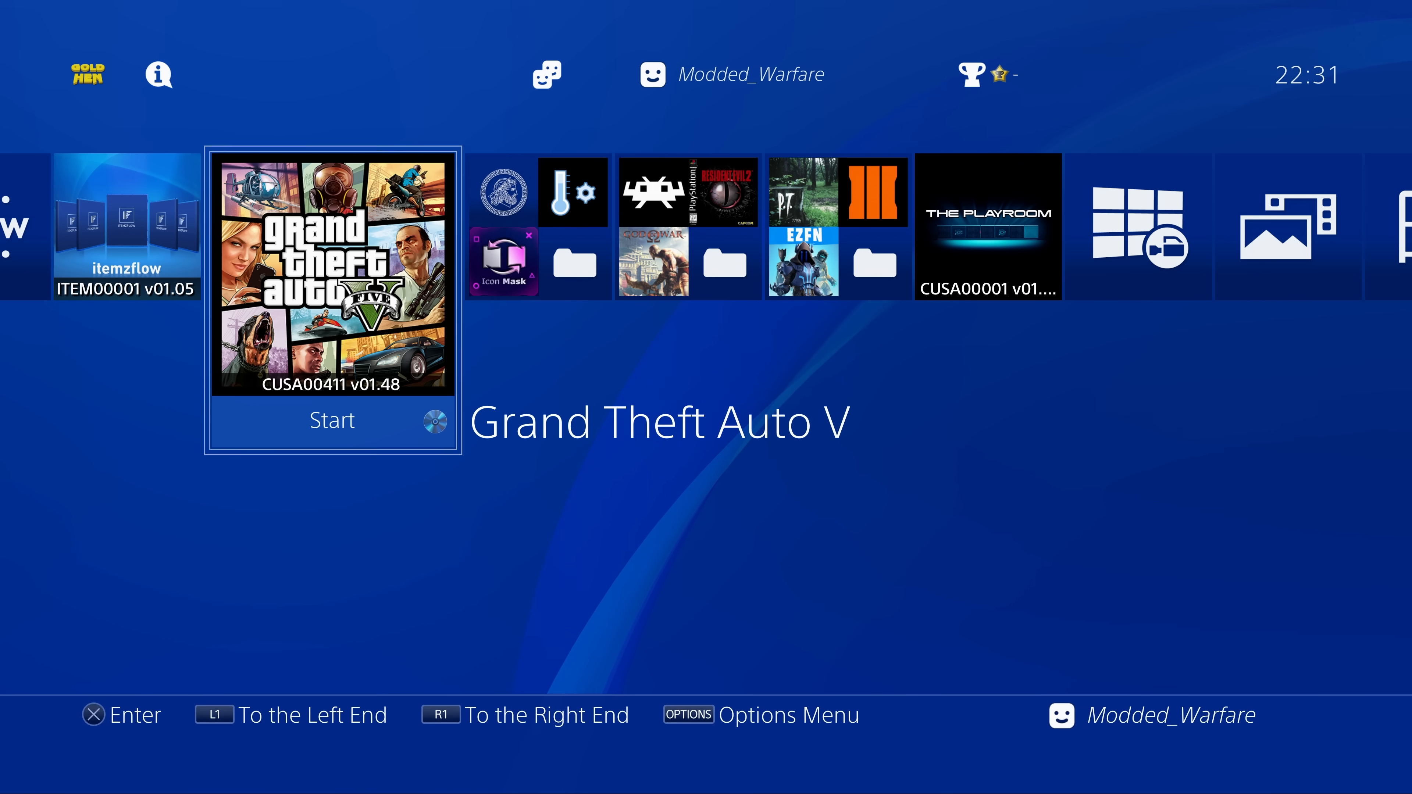
# Browse the Days Gone (CUSA09176) patch list and settle on the older Patch 01.70
pyautogui.click(331, 271)
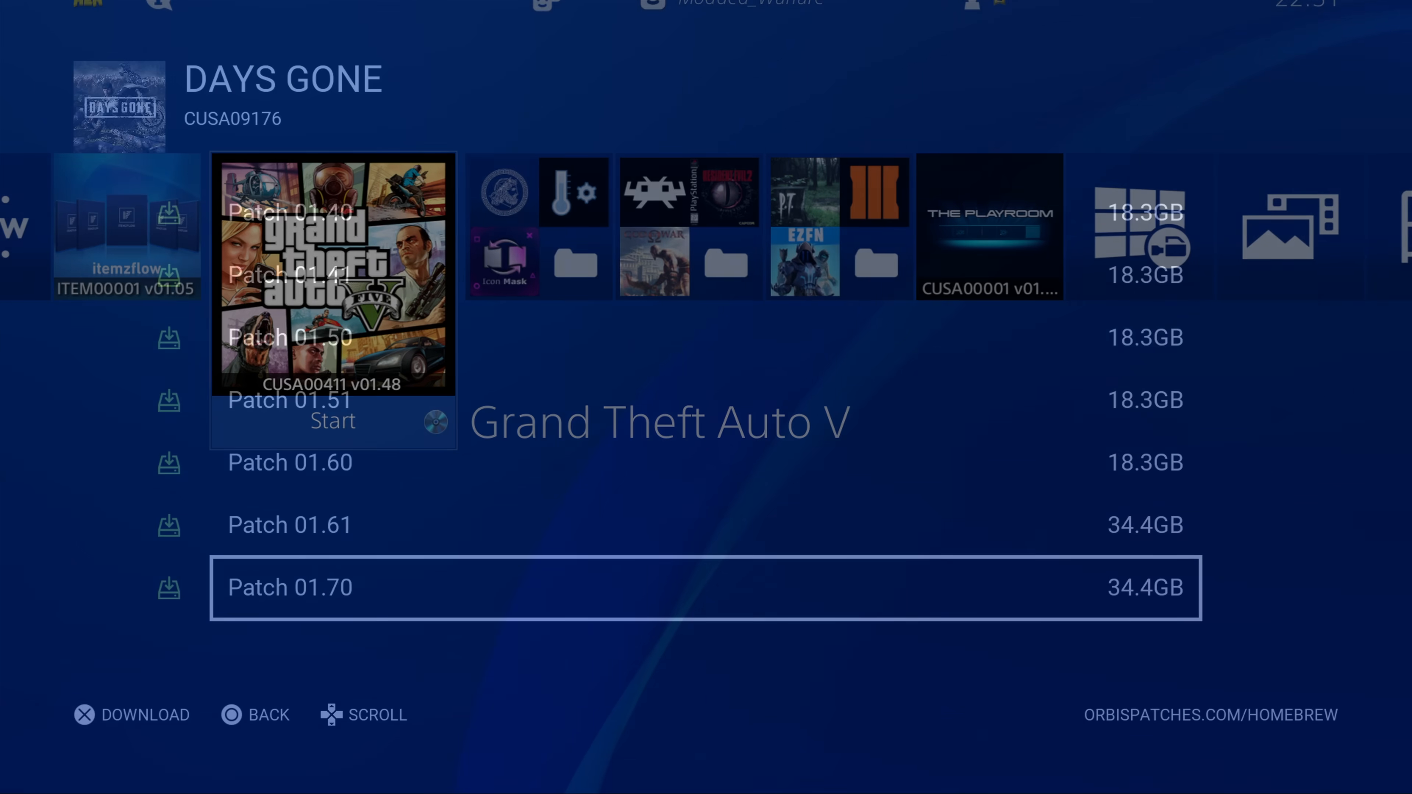
pyautogui.scroll(-3)
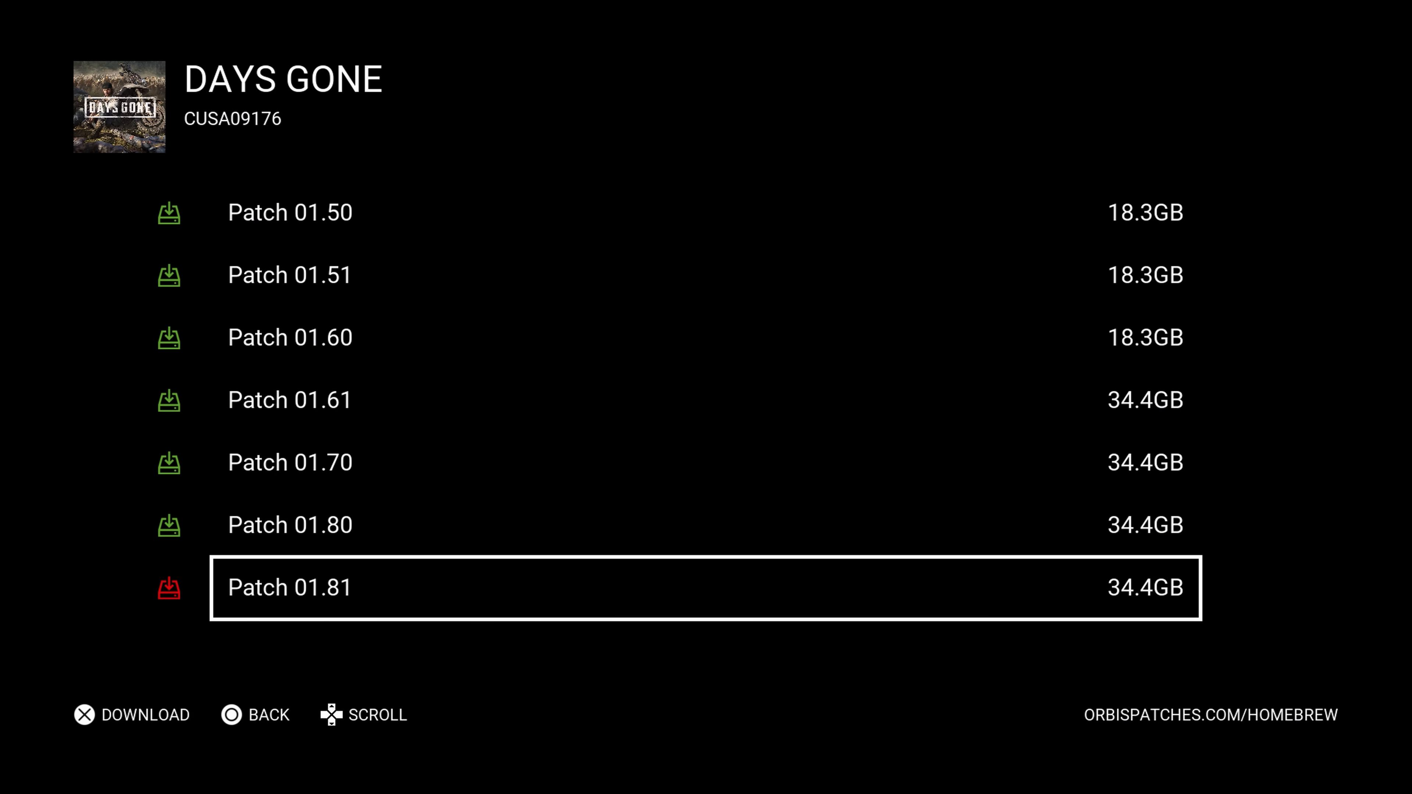
pyautogui.press('up')
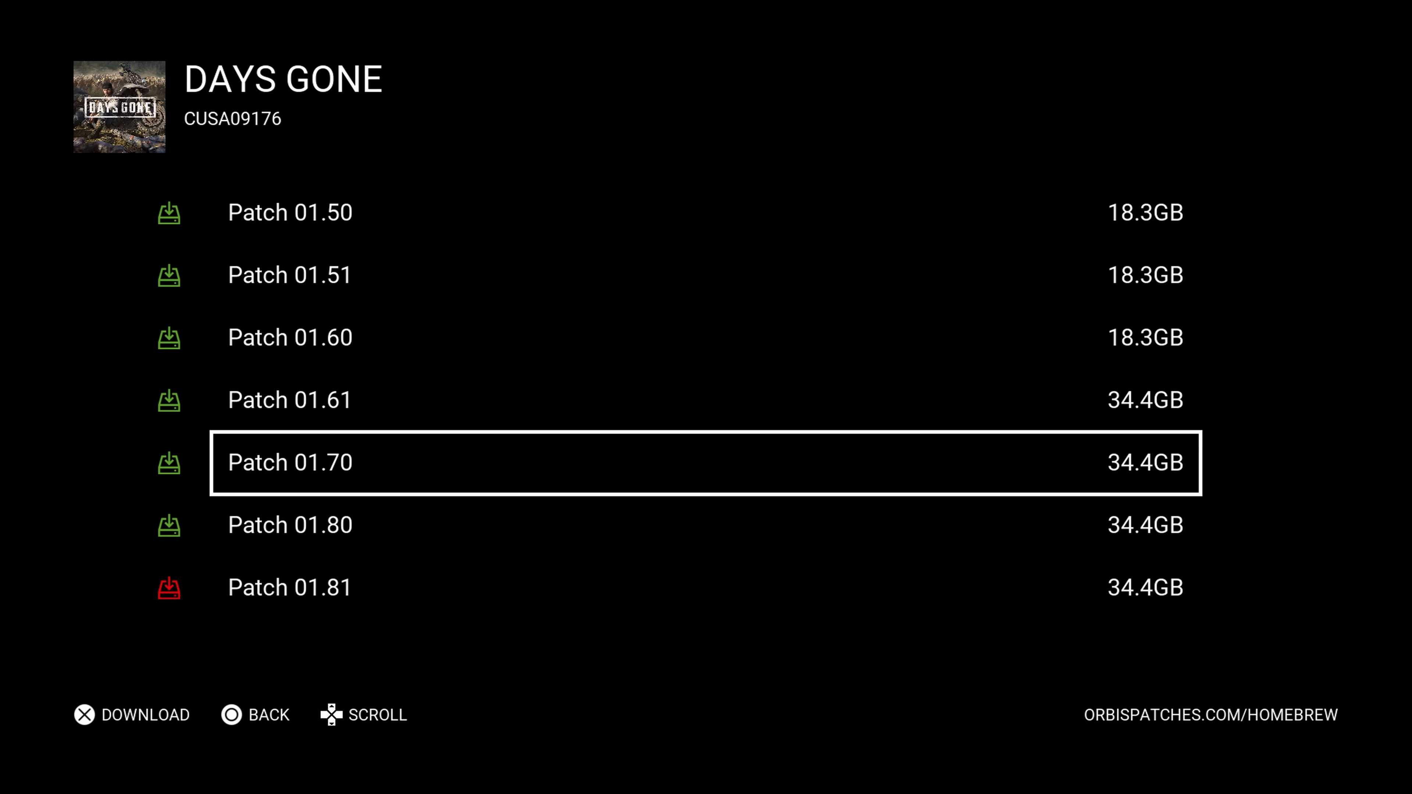
pyautogui.press('Down')
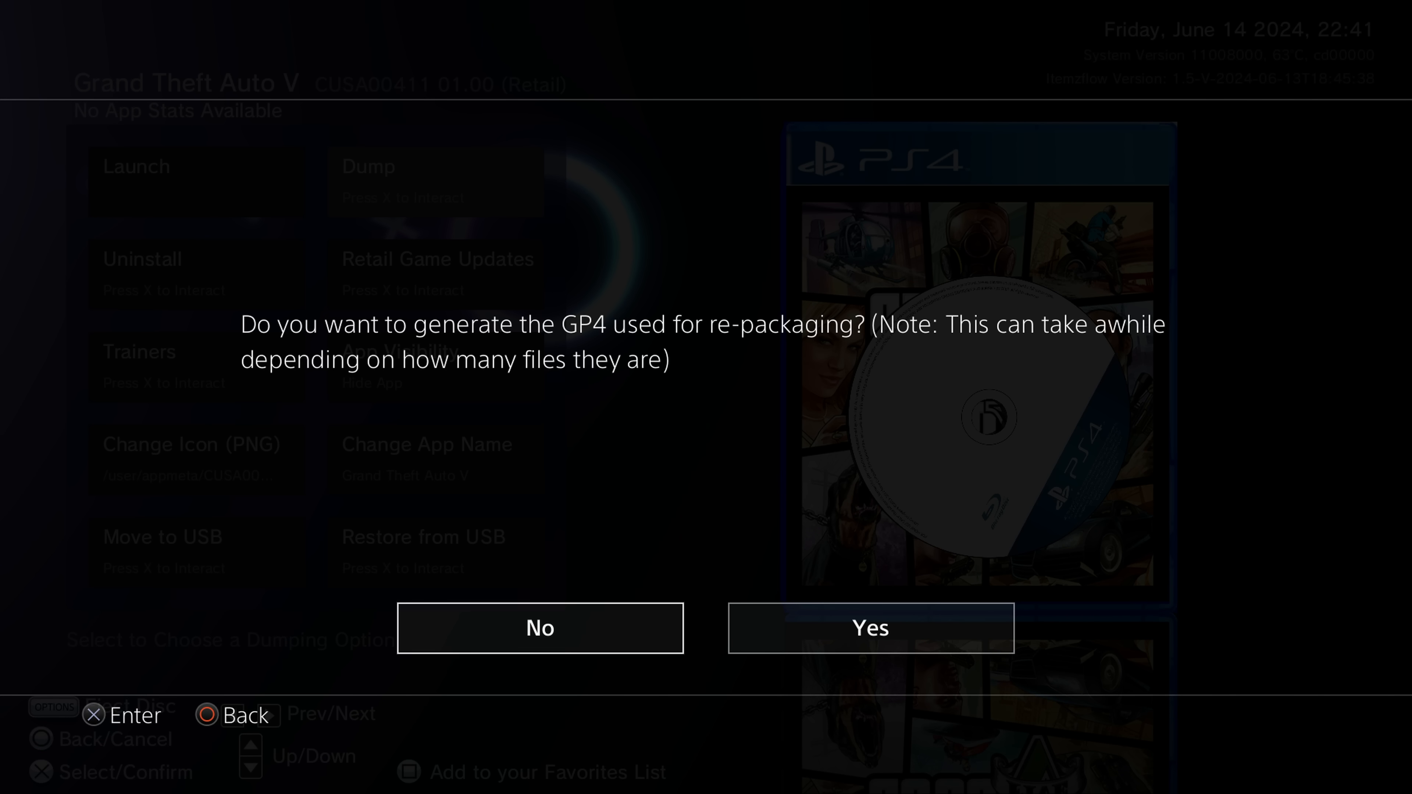
pyautogui.moveTo(539, 627)
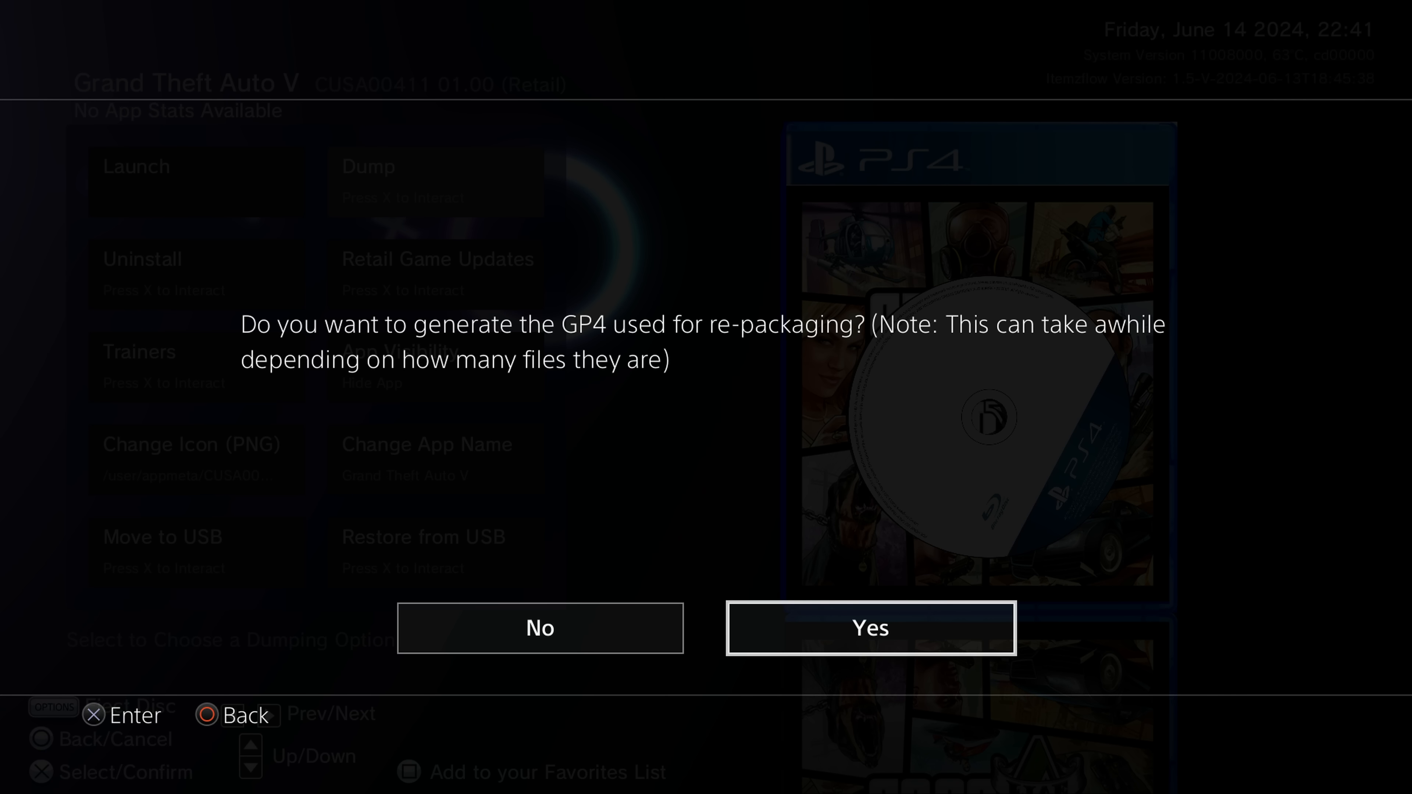
# Confirm Yes to generate the GP4 for re-packaging the GTA V dump
pyautogui.click(870, 627)
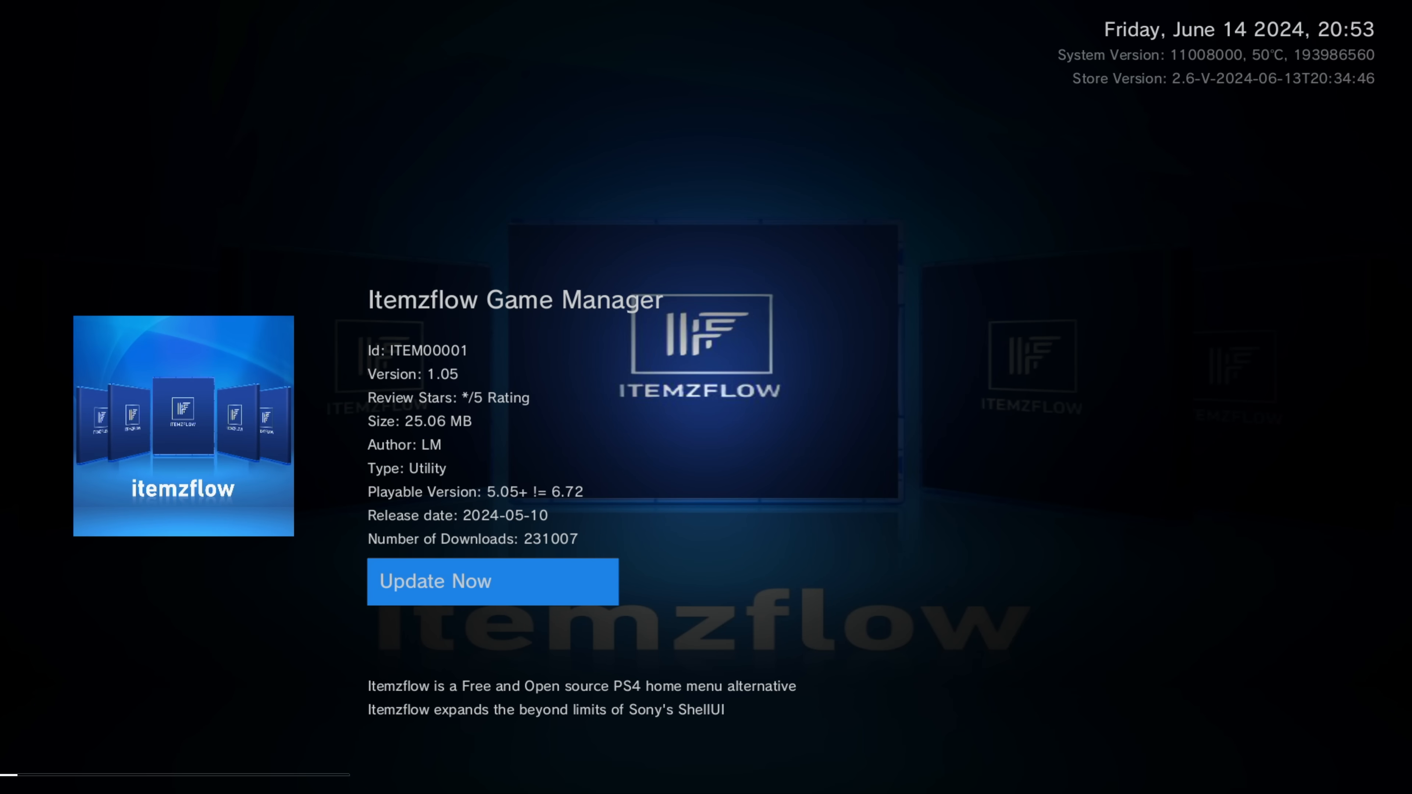
# Start updating Itemzflow Game Manager to version 1.05 from its store page
pyautogui.click(492, 580)
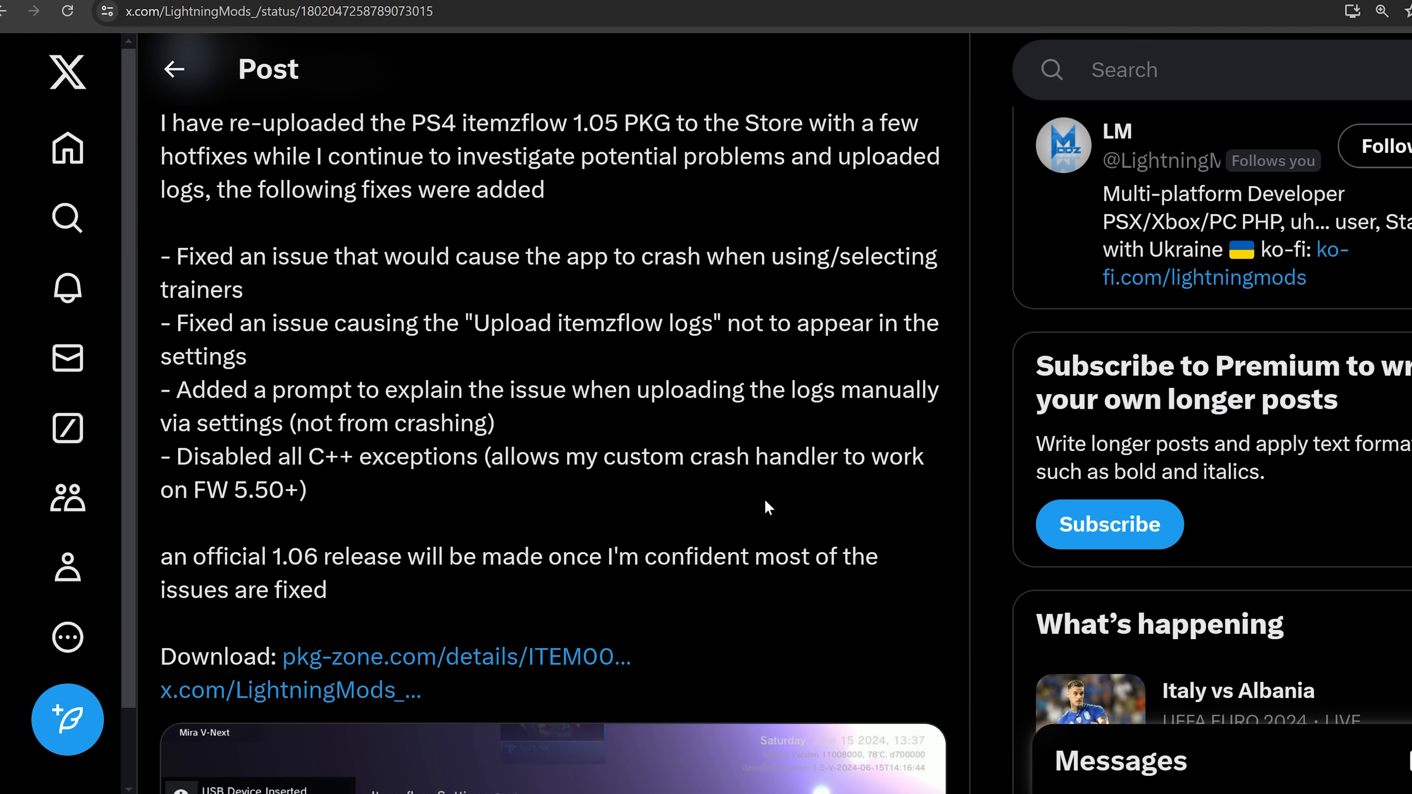
pyautogui.moveTo(770, 495)
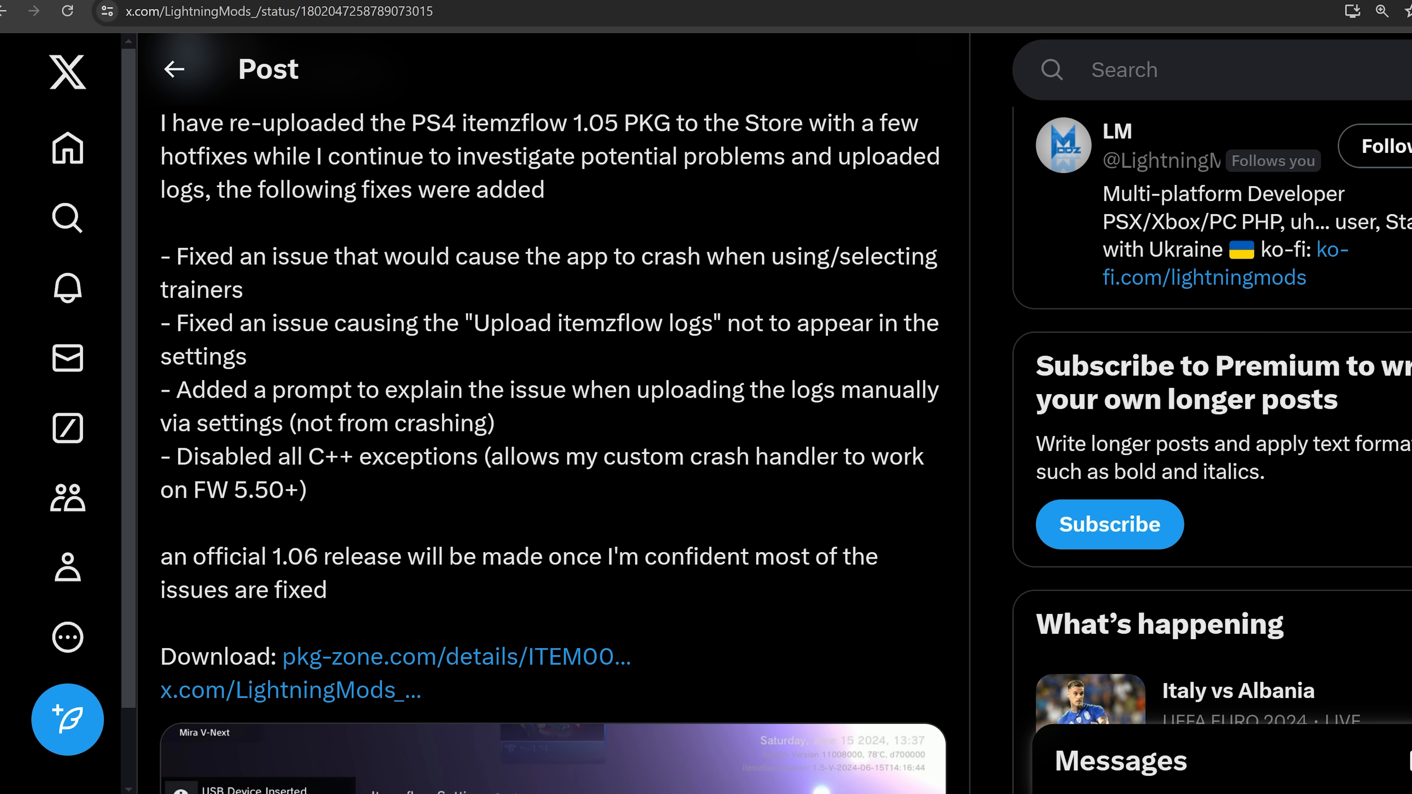
pyautogui.moveTo(778, 486)
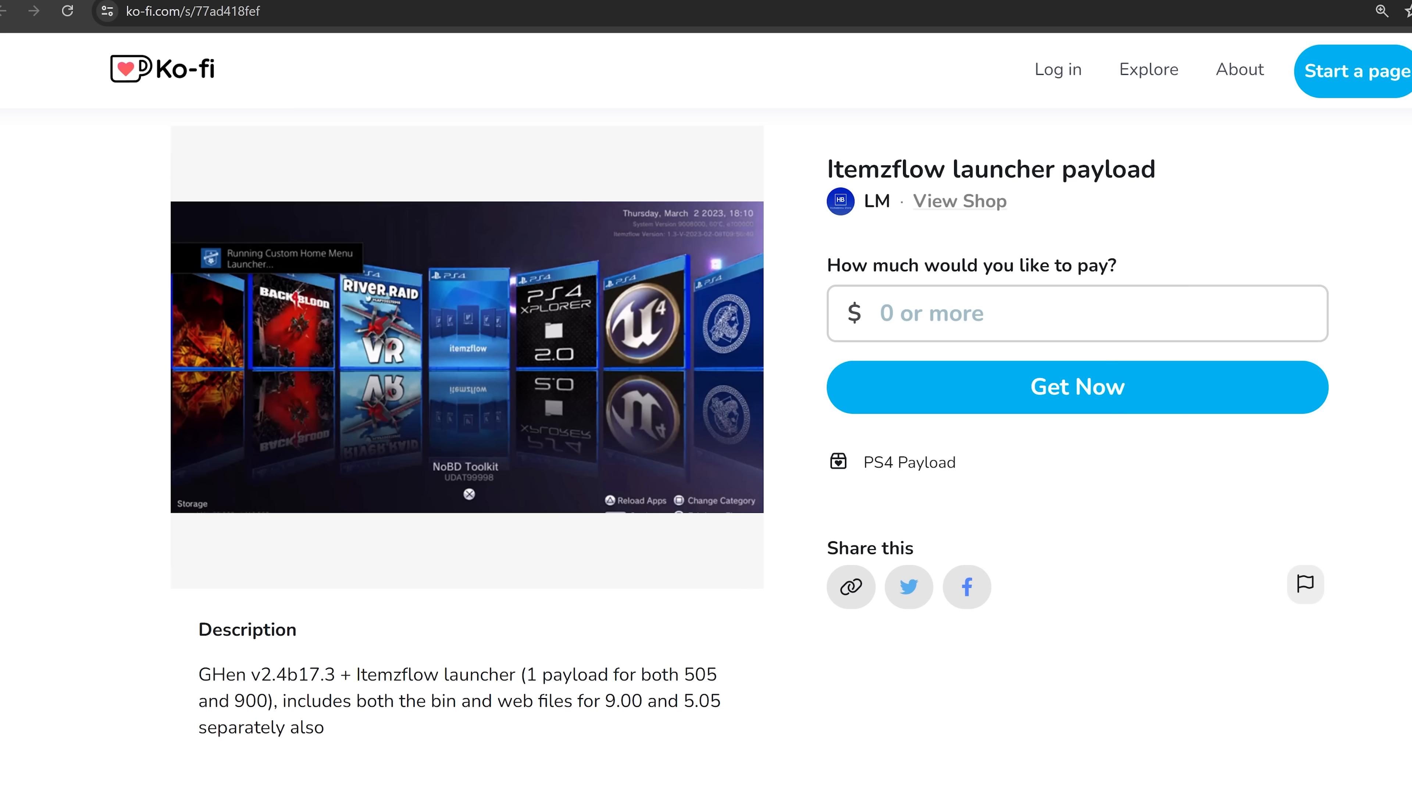
pyautogui.scroll(-3)
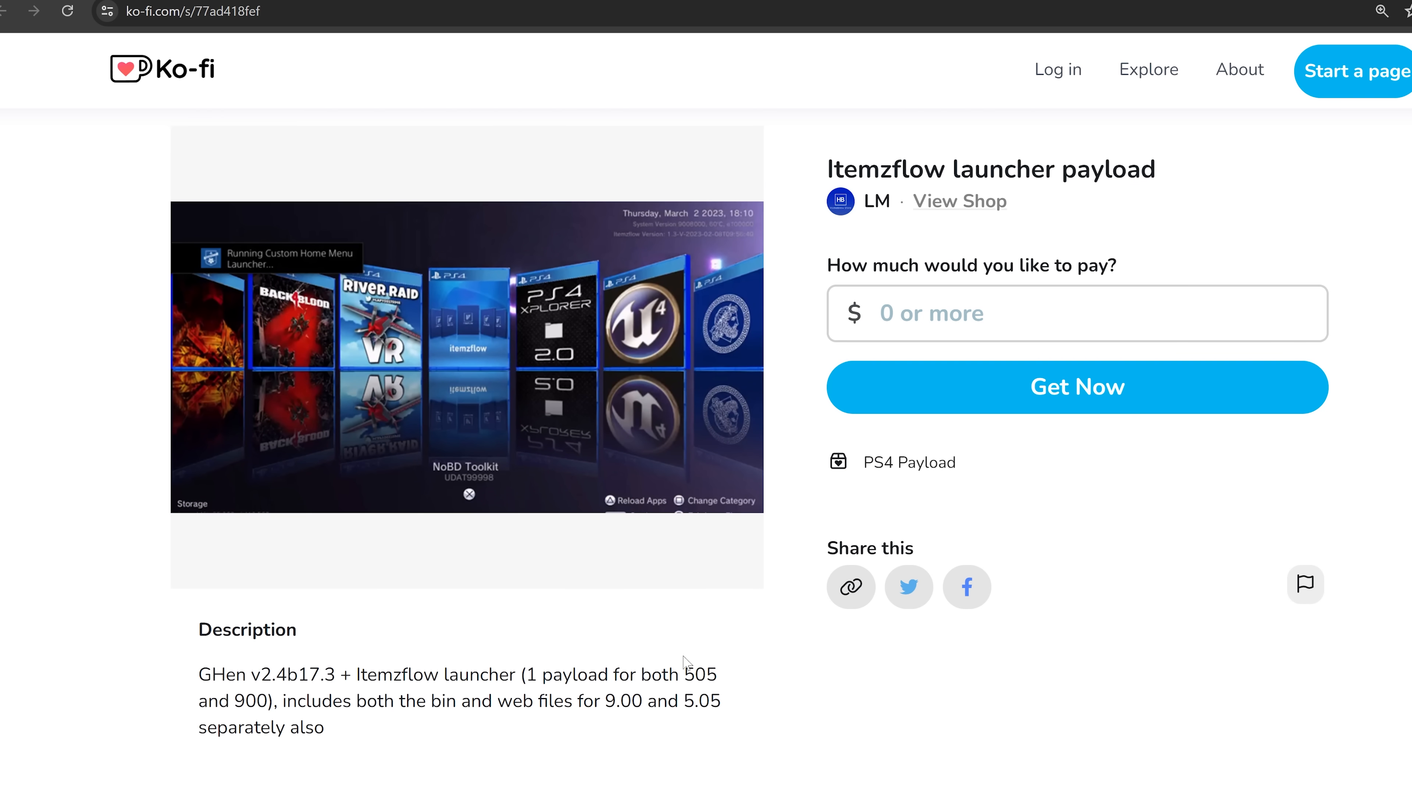
pyautogui.scroll(-3)
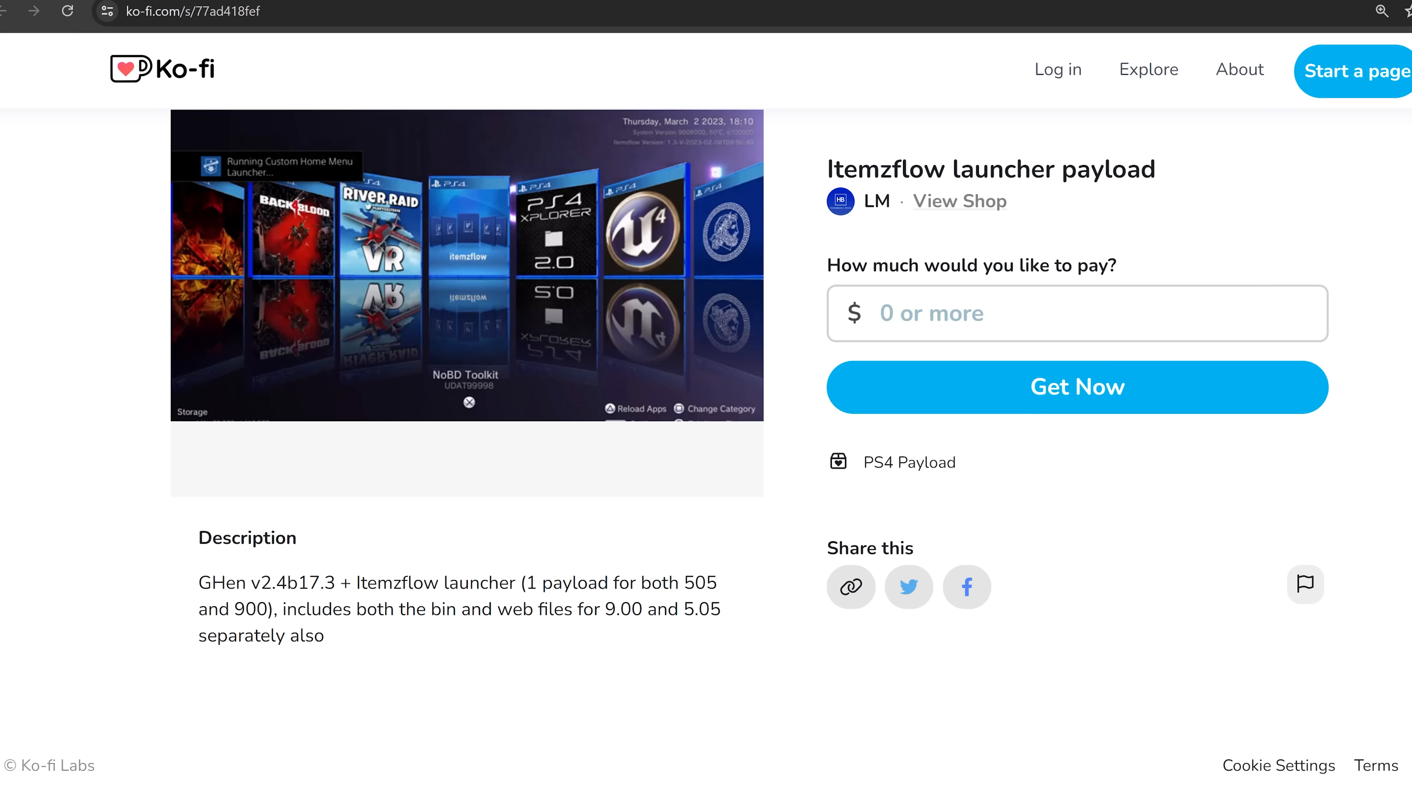
pyautogui.moveTo(436, 177)
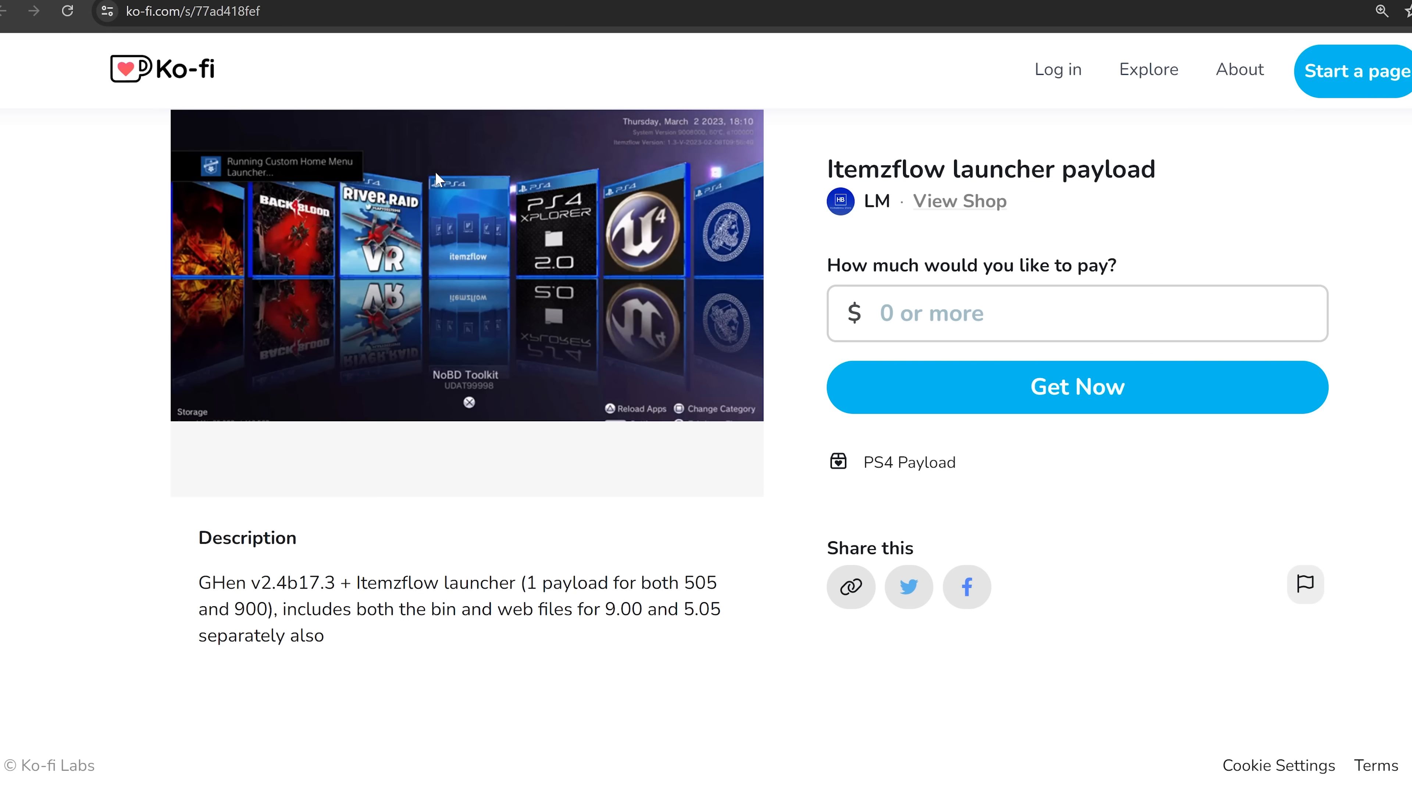
pyautogui.moveTo(437, 180)
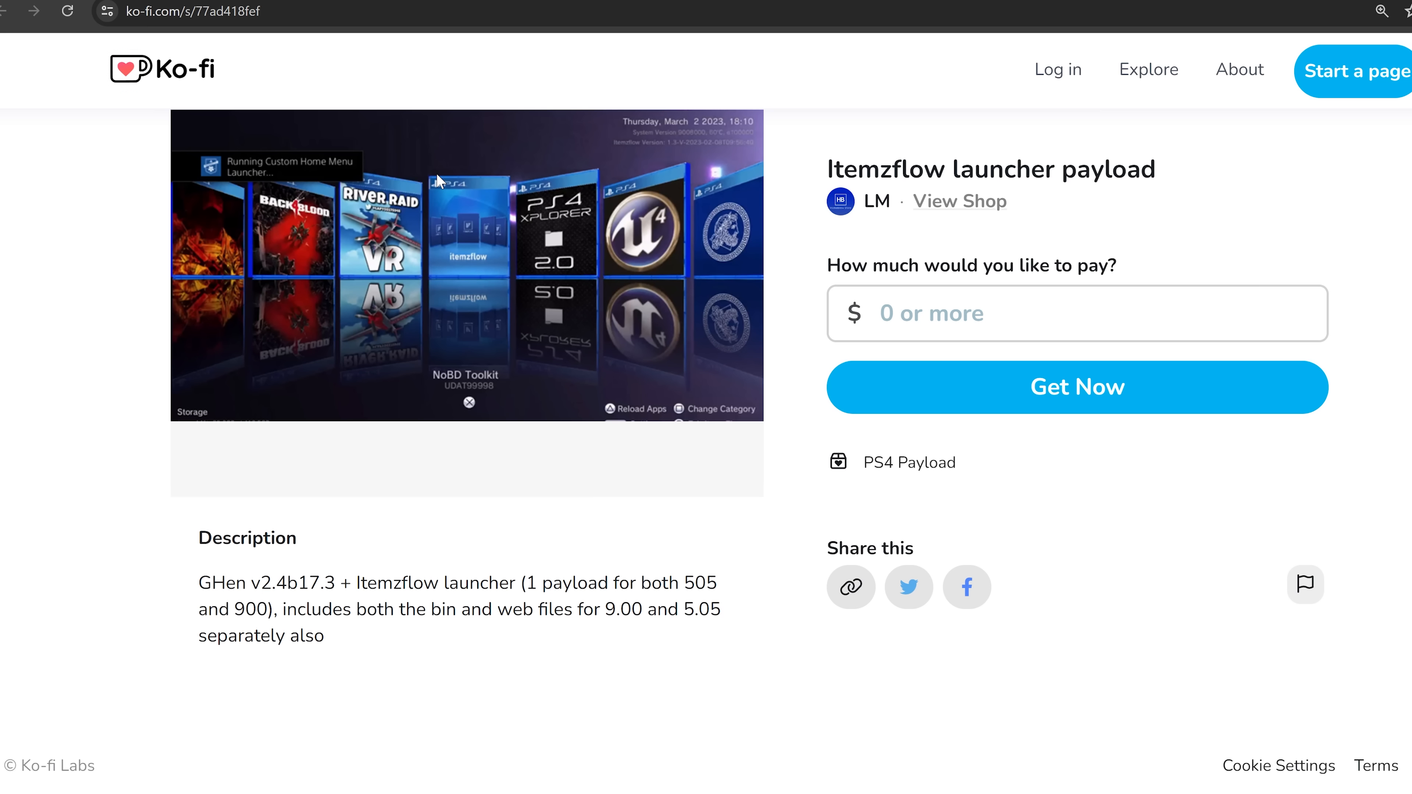
pyautogui.moveTo(424, 221)
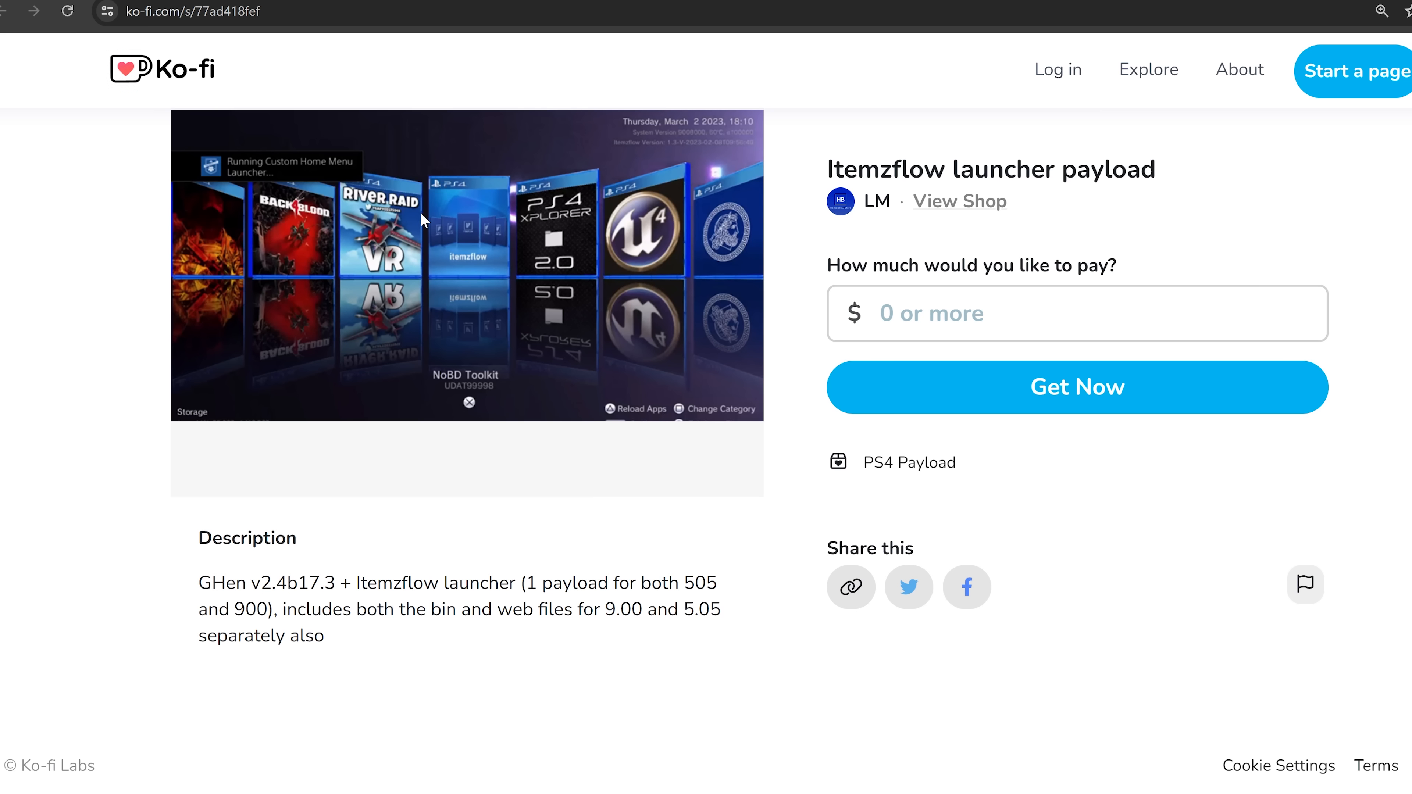
pyautogui.moveTo(380, 280)
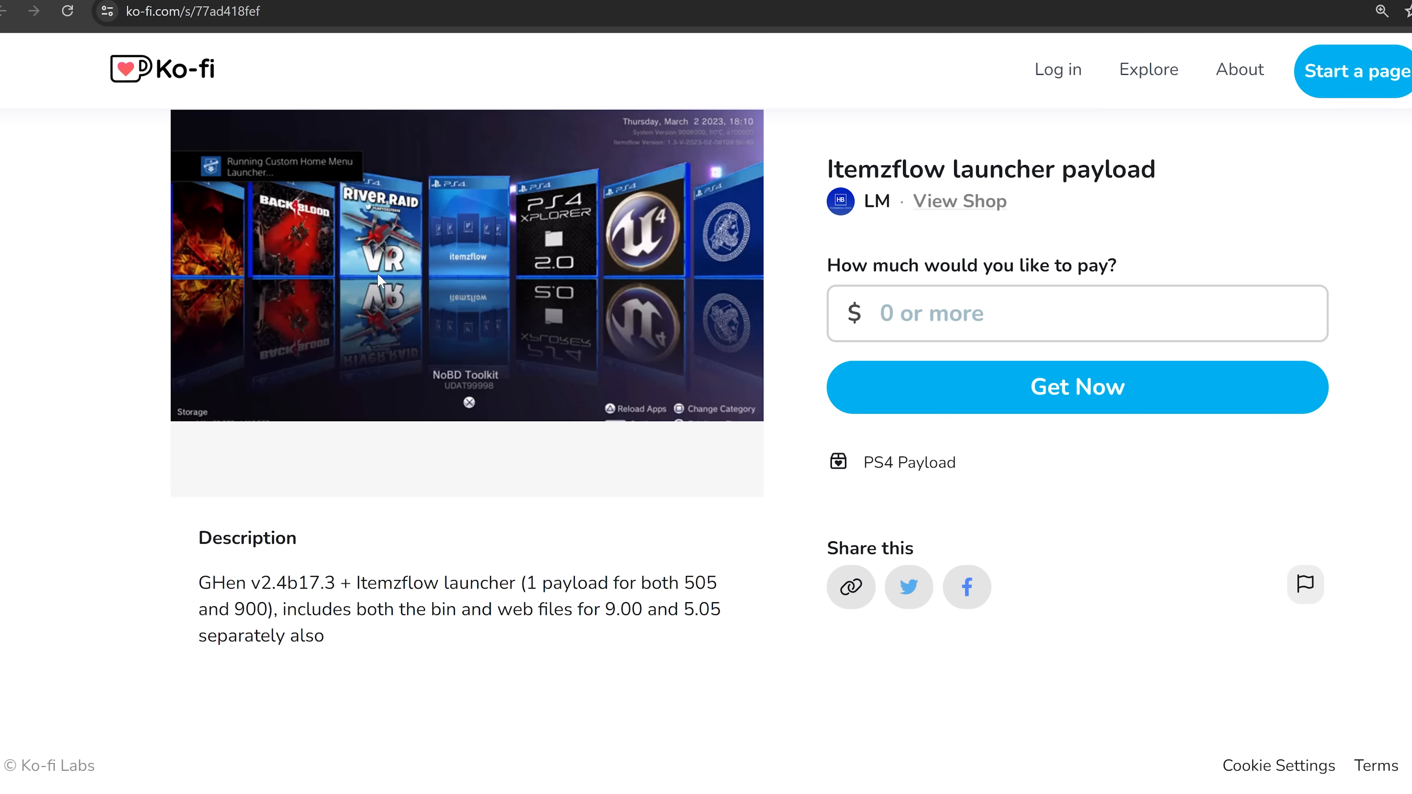